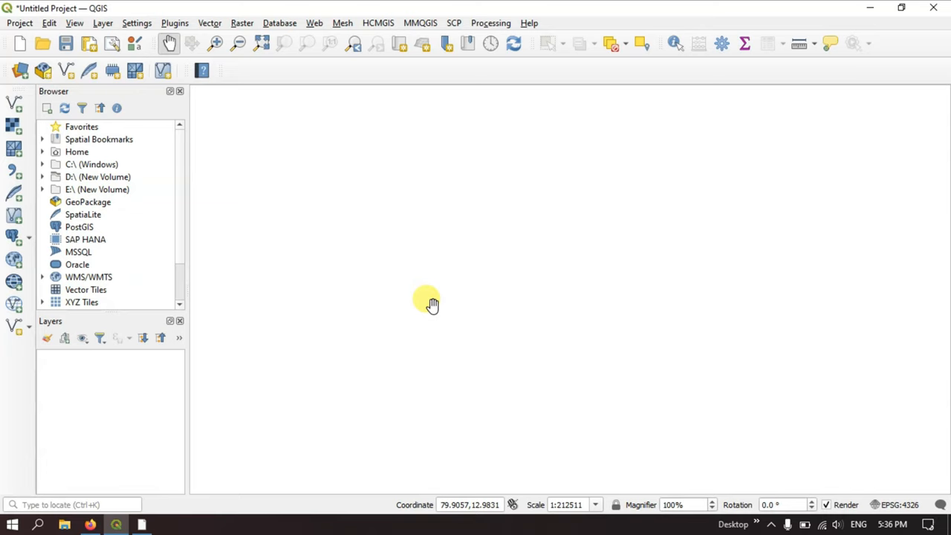
mouse_move(364, 273)
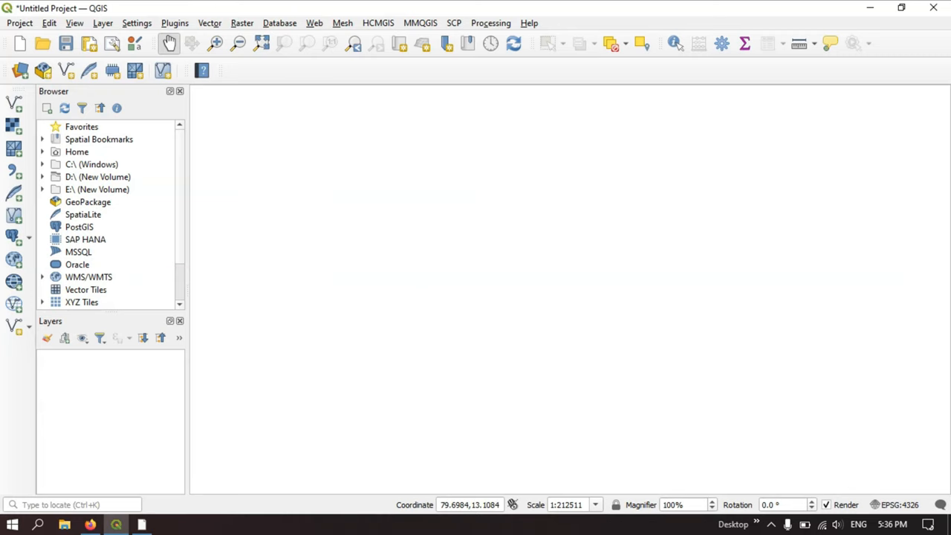
mouse_move(19, 72)
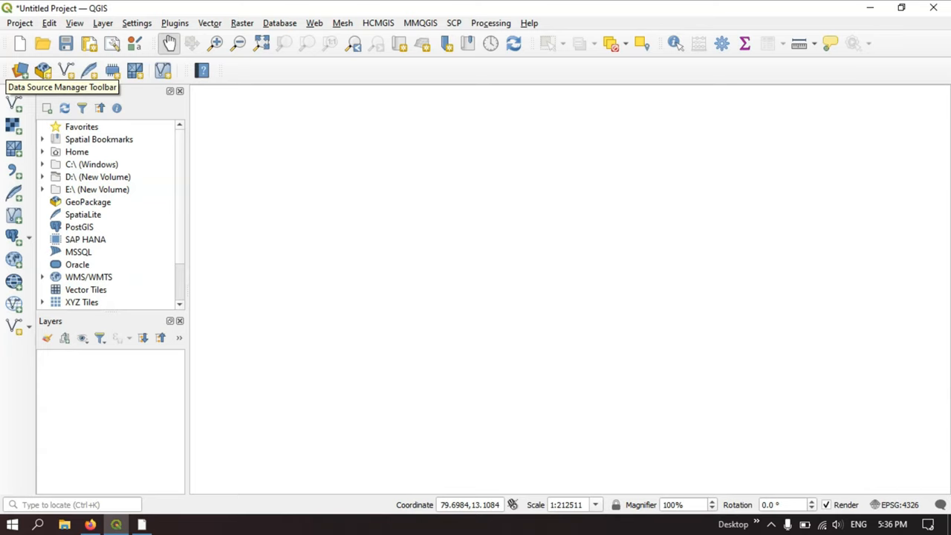
mouse_move(577, 70)
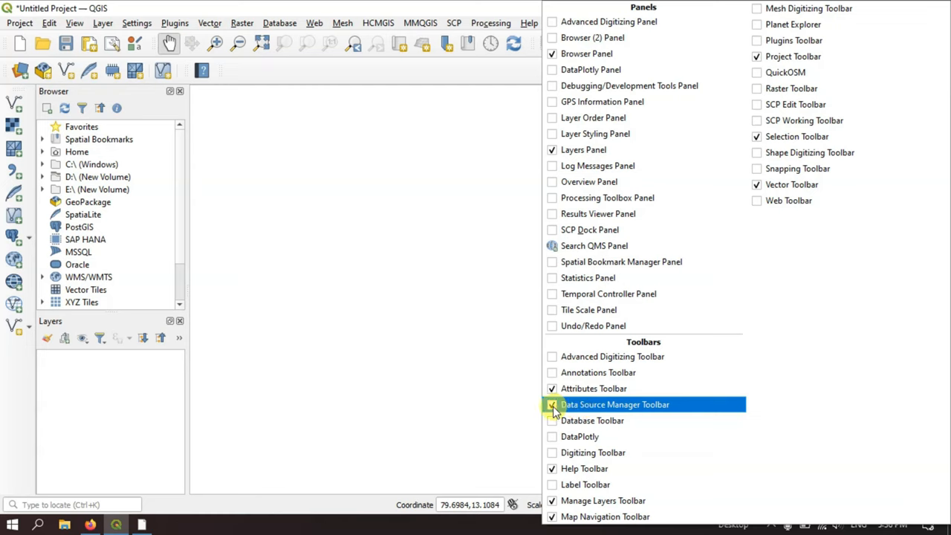
Step: Bring up the Data Source Manager's GPS page for the Track_Day3 GPX file with Tracks unchecked
click(553, 405)
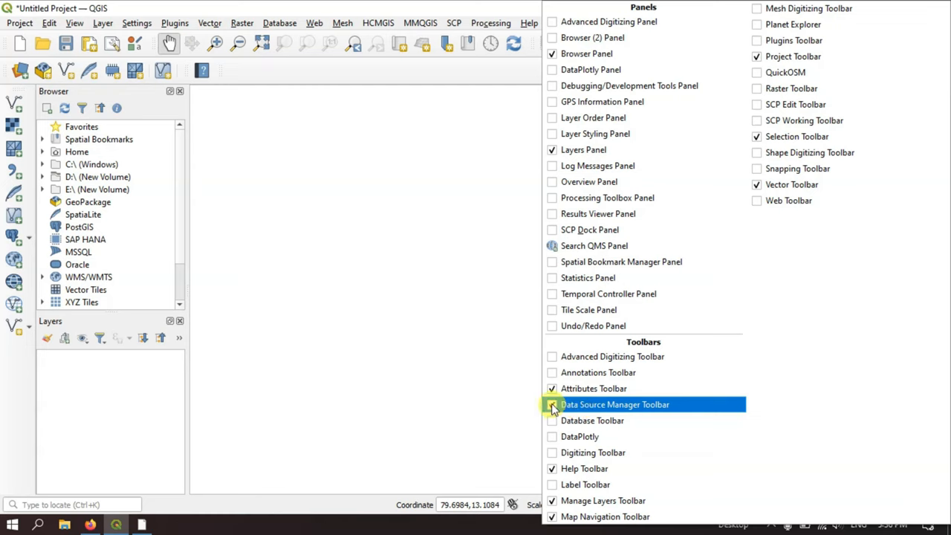
click(553, 405)
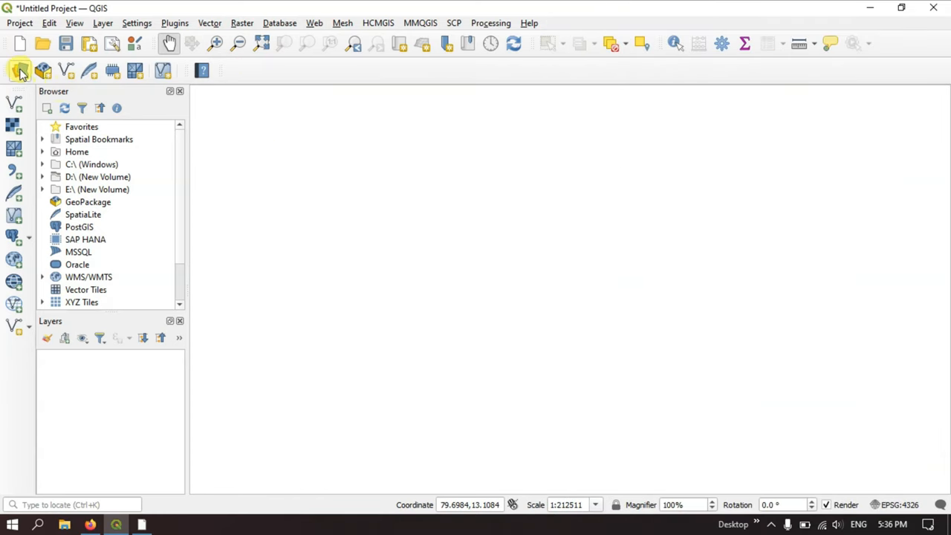
mouse_move(17, 71)
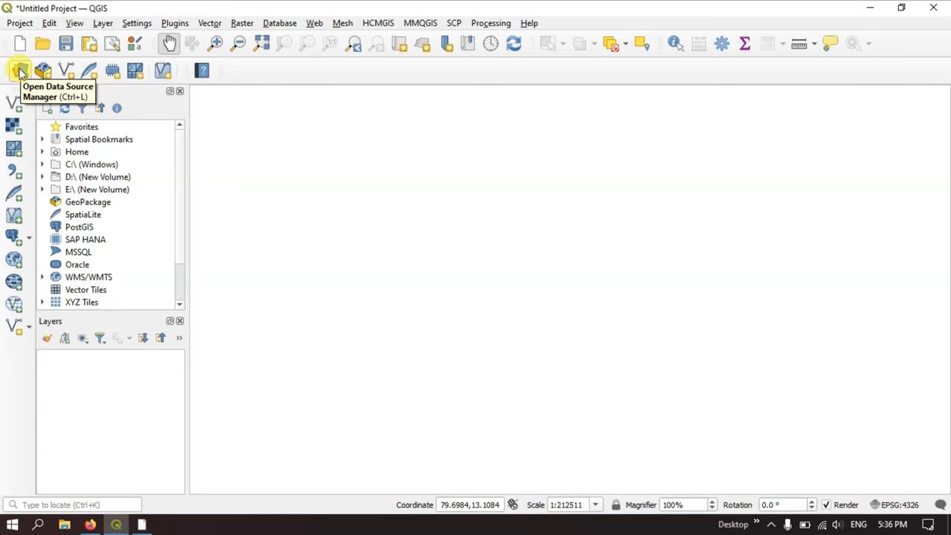
click(18, 72)
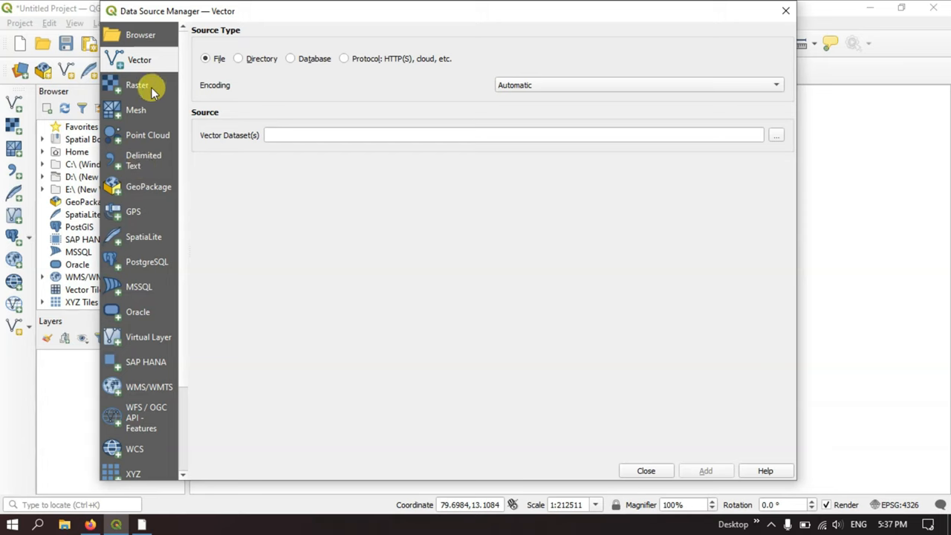
mouse_move(154, 92)
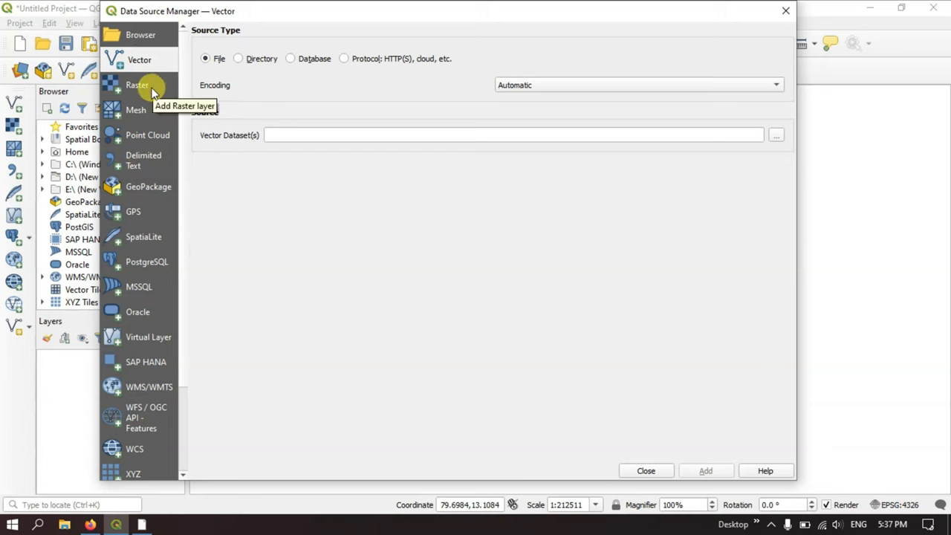
mouse_move(155, 63)
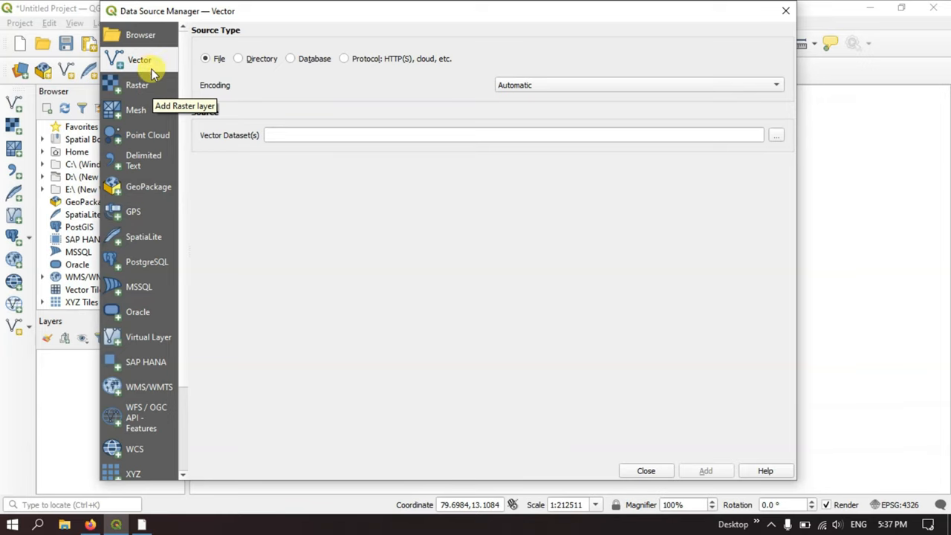
click(135, 211)
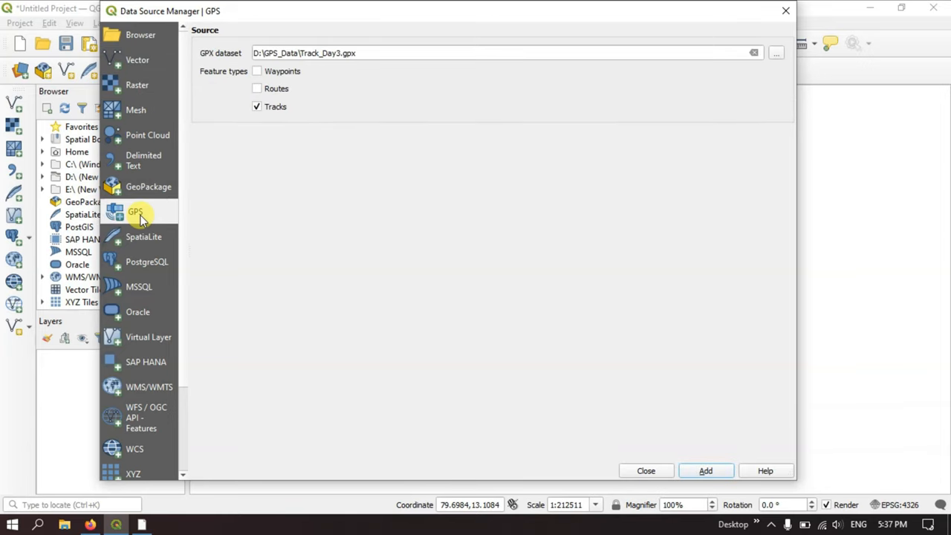
mouse_move(276, 96)
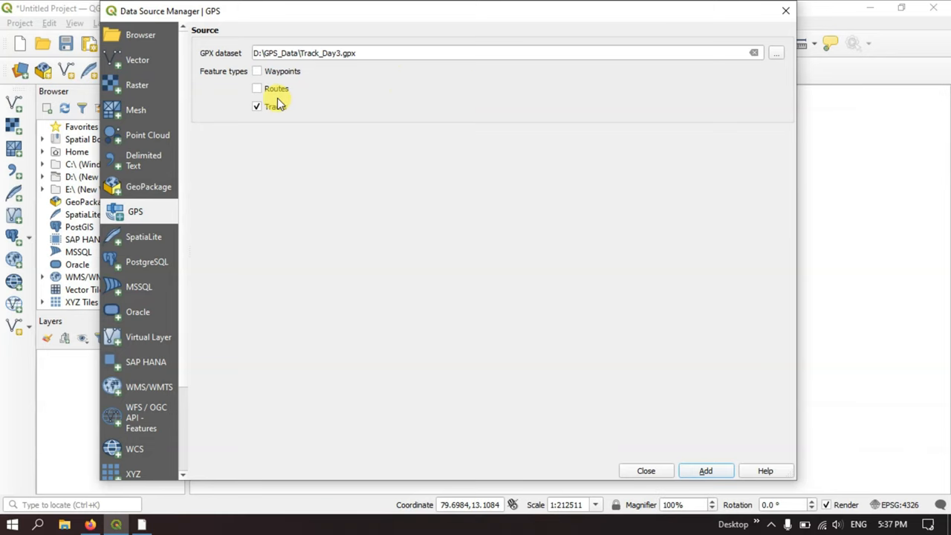
click(256, 107)
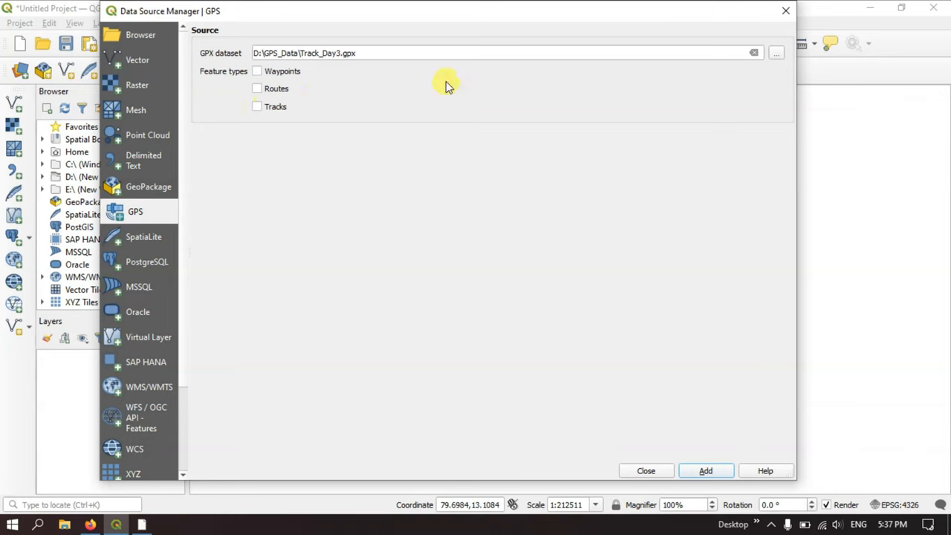
mouse_move(776, 53)
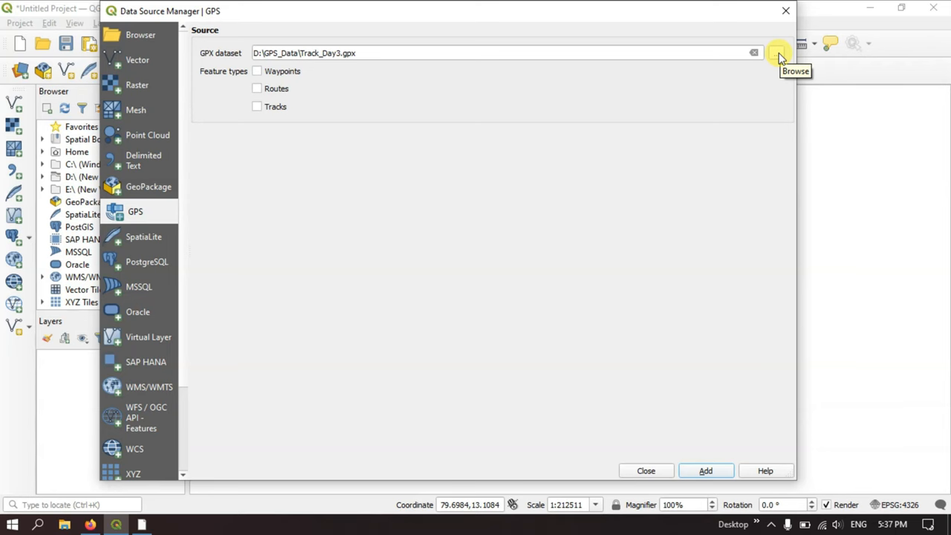
Step: Choose Waypoints_25-JUN-22.gpx from D:\GPS_Data as the GPX dataset to load
click(776, 53)
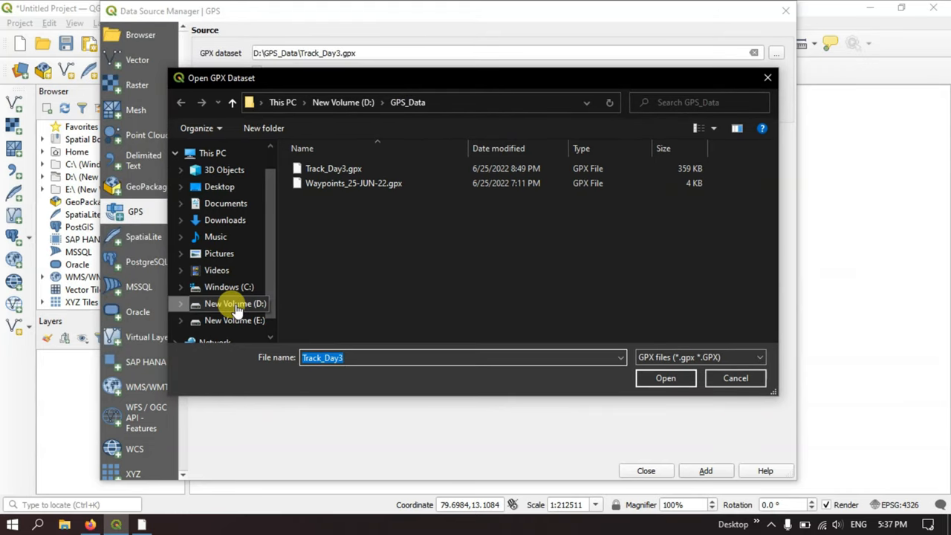
click(235, 303)
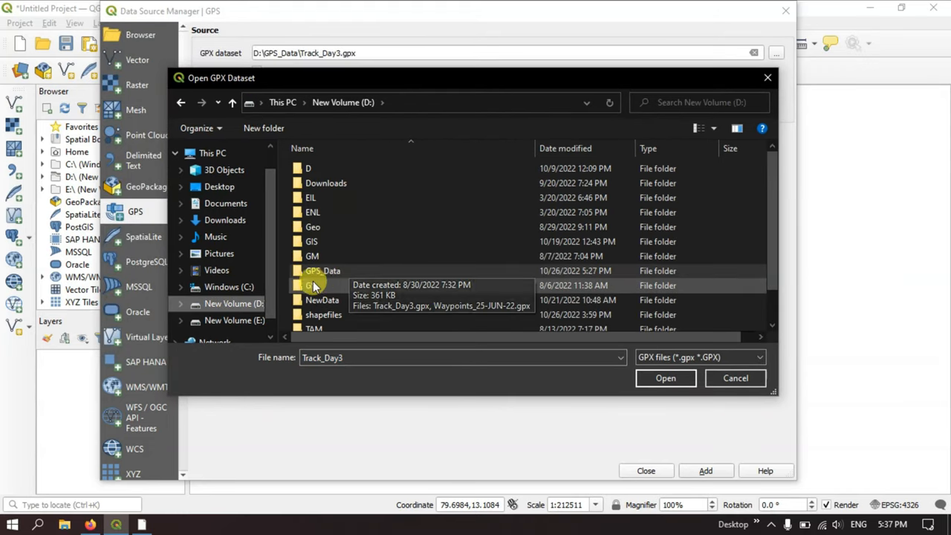
double_click(321, 270)
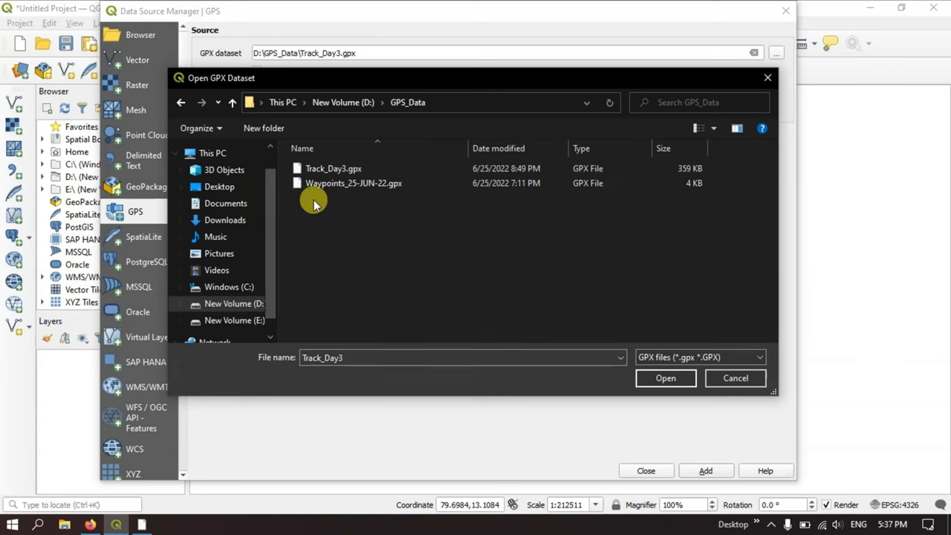
click(330, 168)
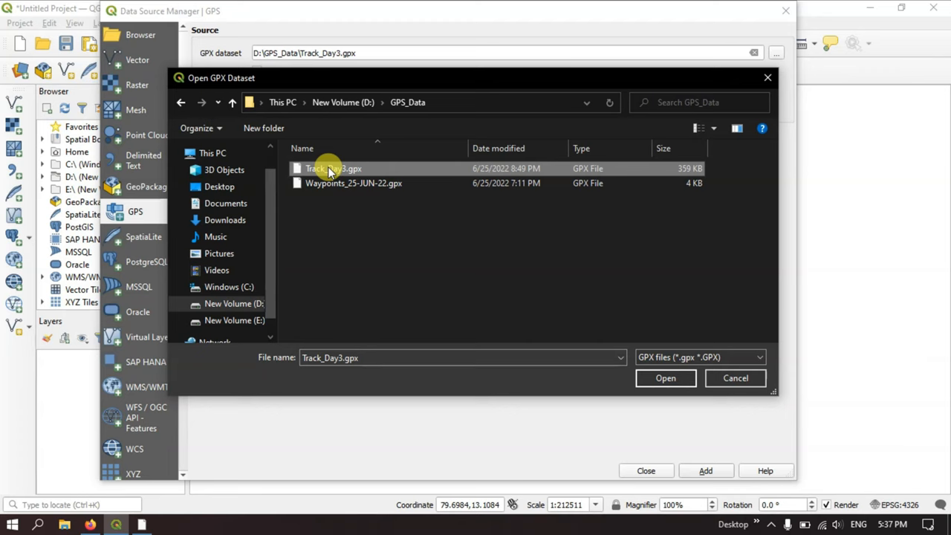
mouse_move(294, 191)
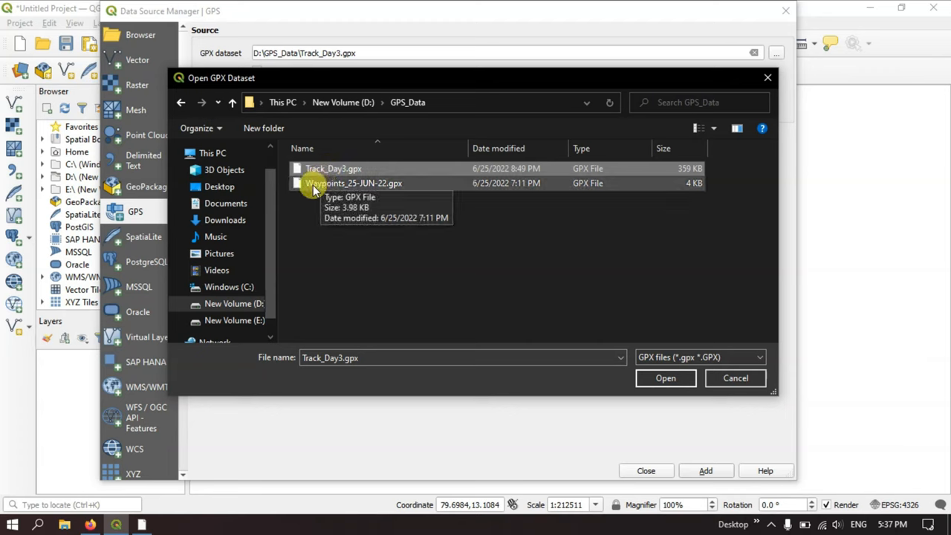
click(666, 379)
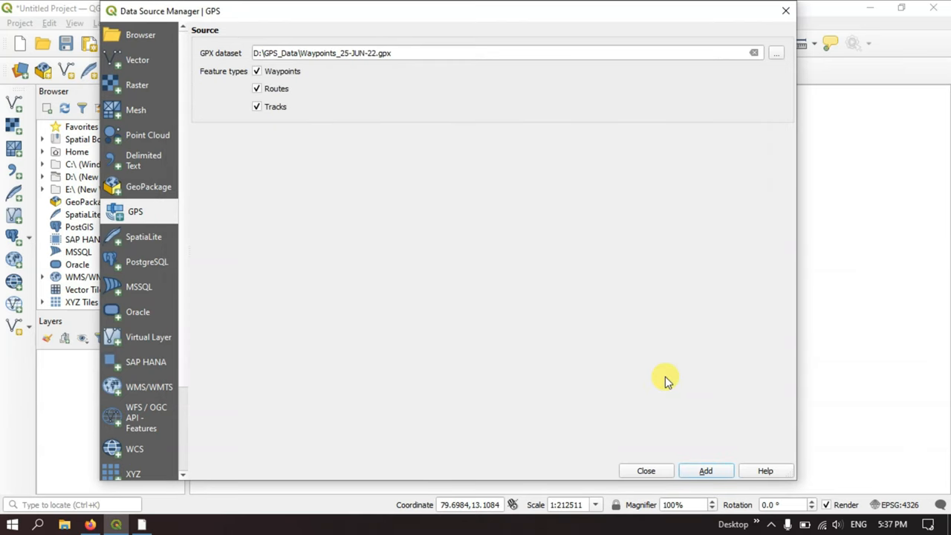
mouse_move(282, 88)
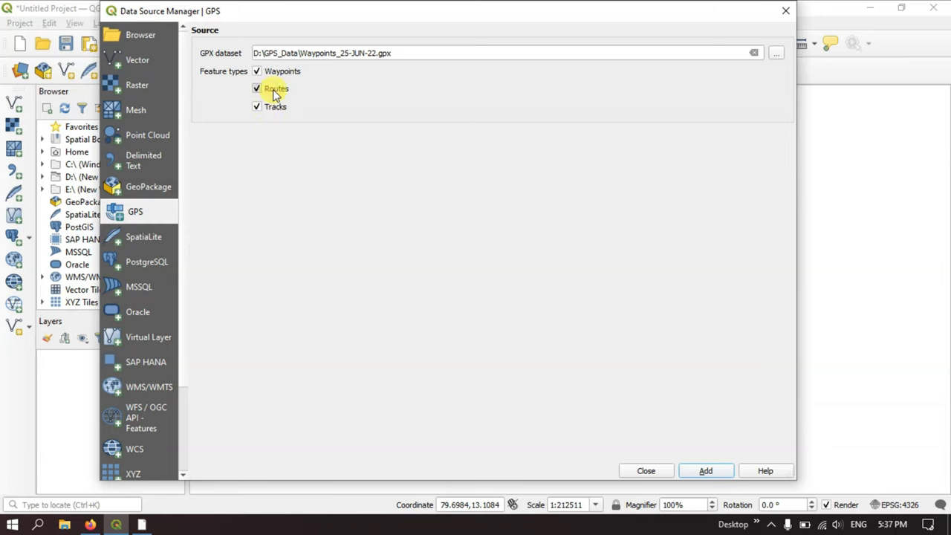
Step: Keep only Waypoints checked and add them as a new layer on the map
click(255, 89)
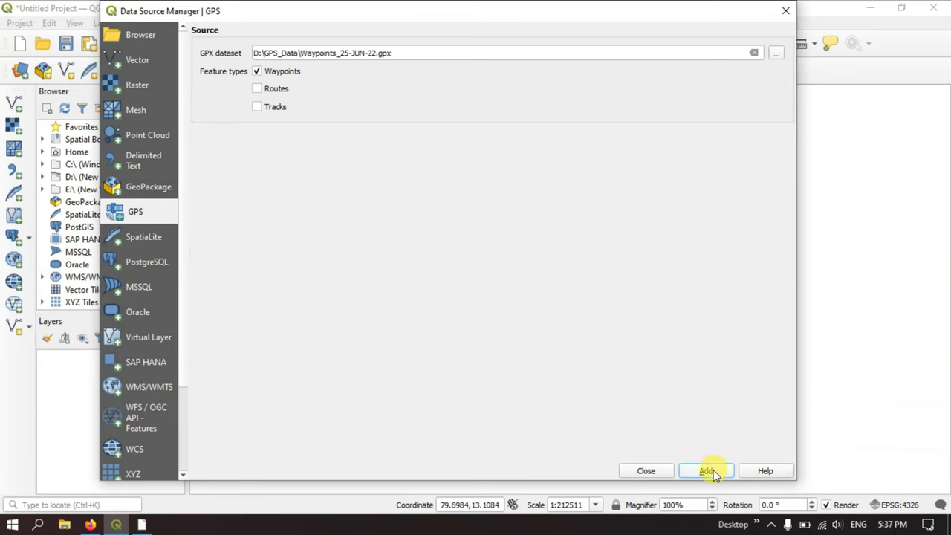
click(707, 470)
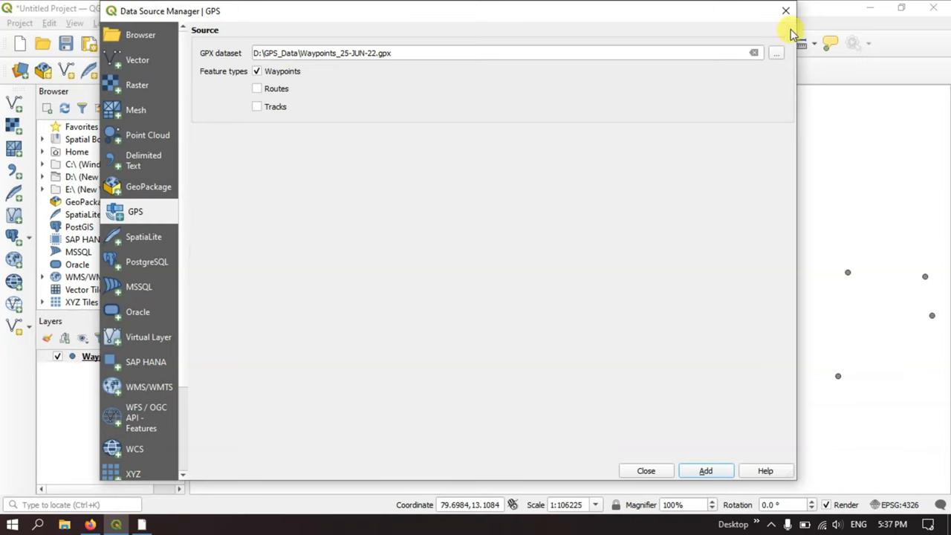
click(646, 470)
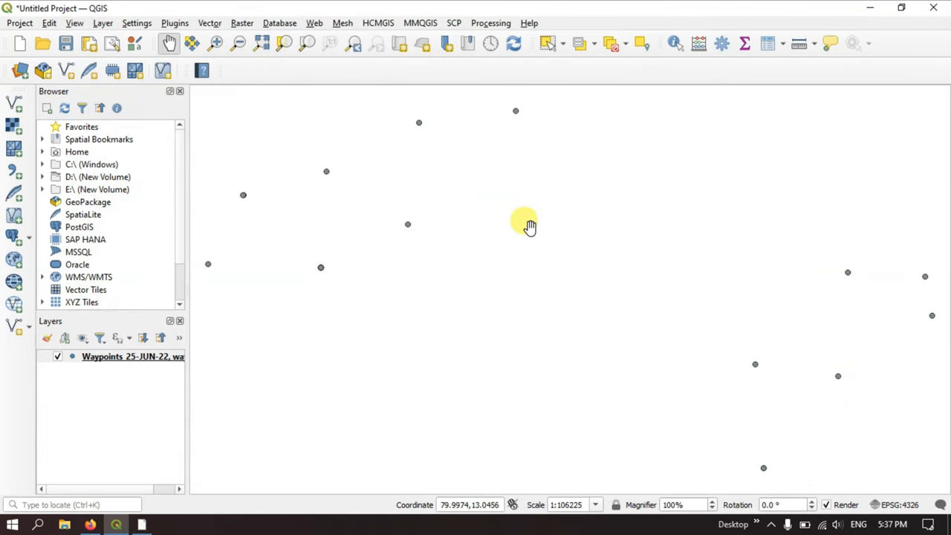
click(134, 356)
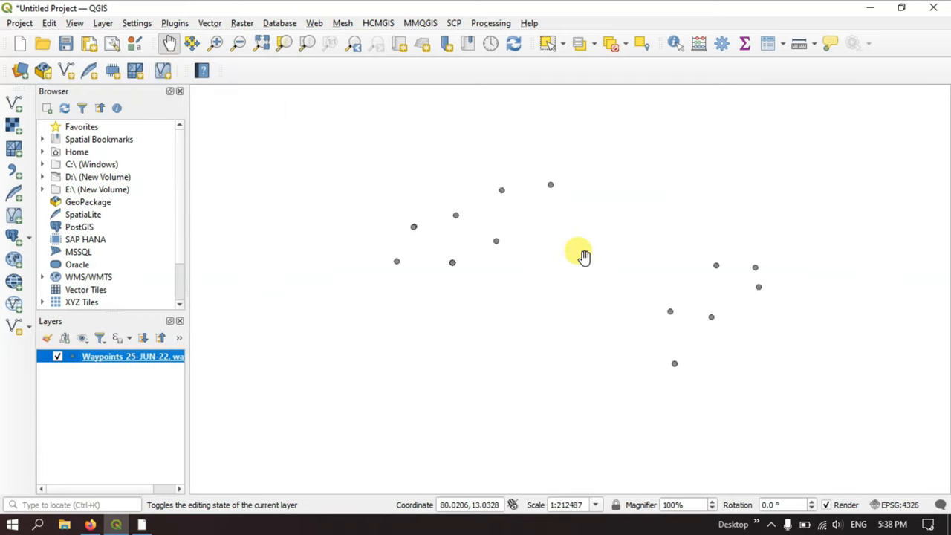
mouse_move(844, 312)
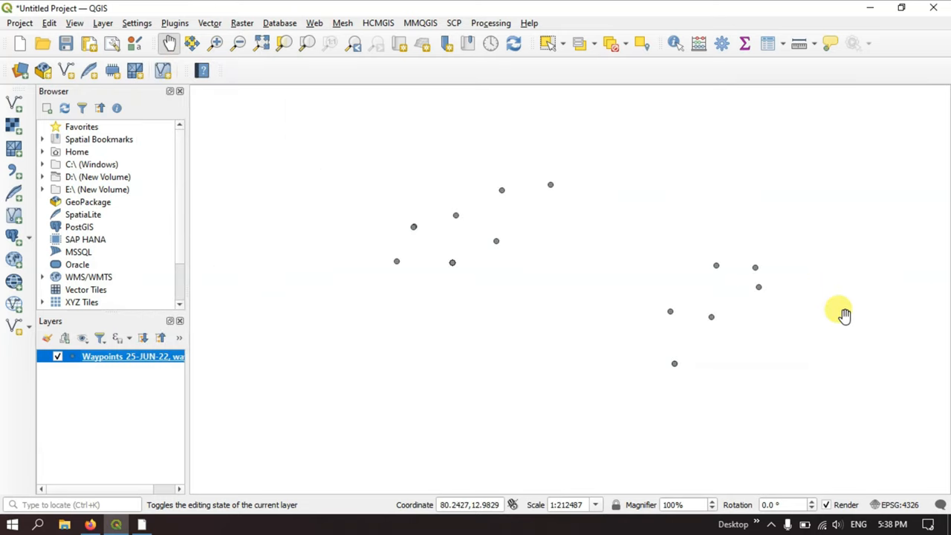
drag(844, 316, 687, 275)
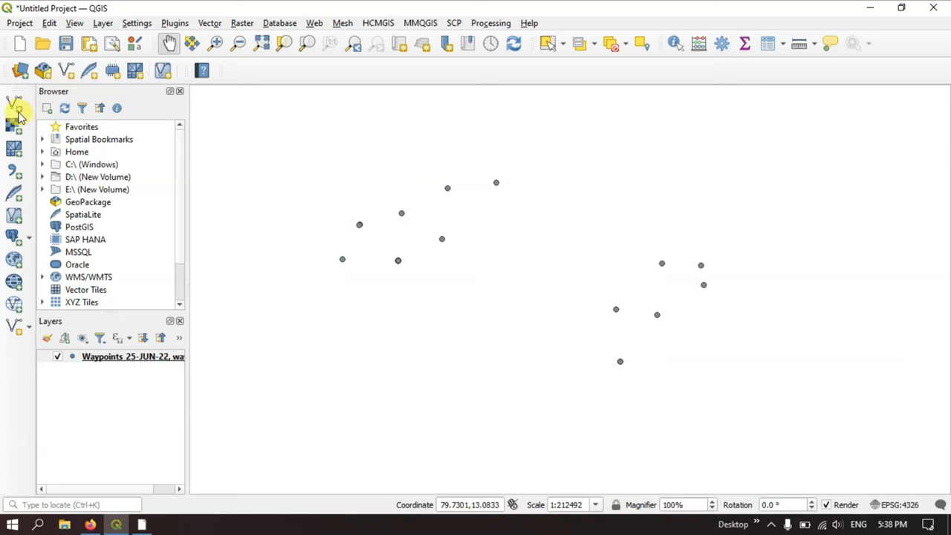
mouse_move(18, 71)
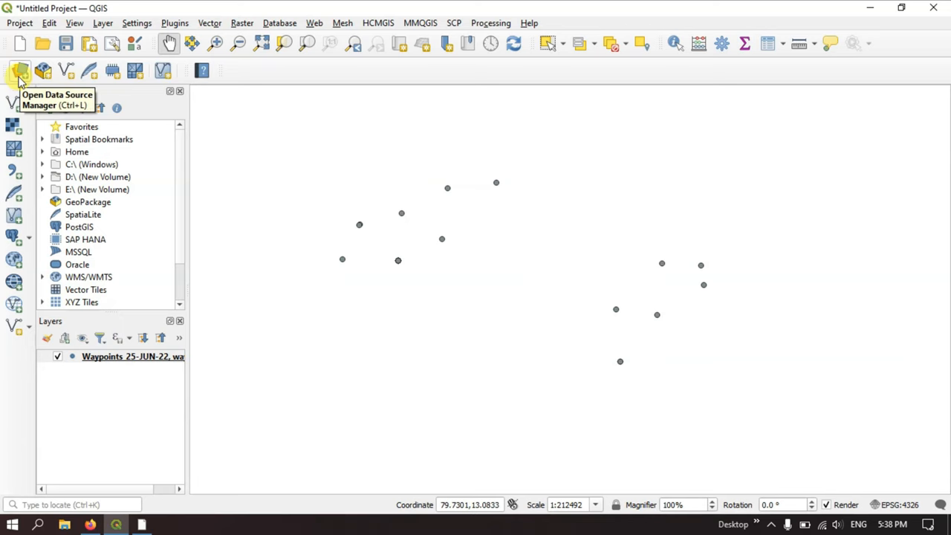
Step: Load Track_Day3.gpx with Tracks ticked and add its track as a new layer
click(16, 71)
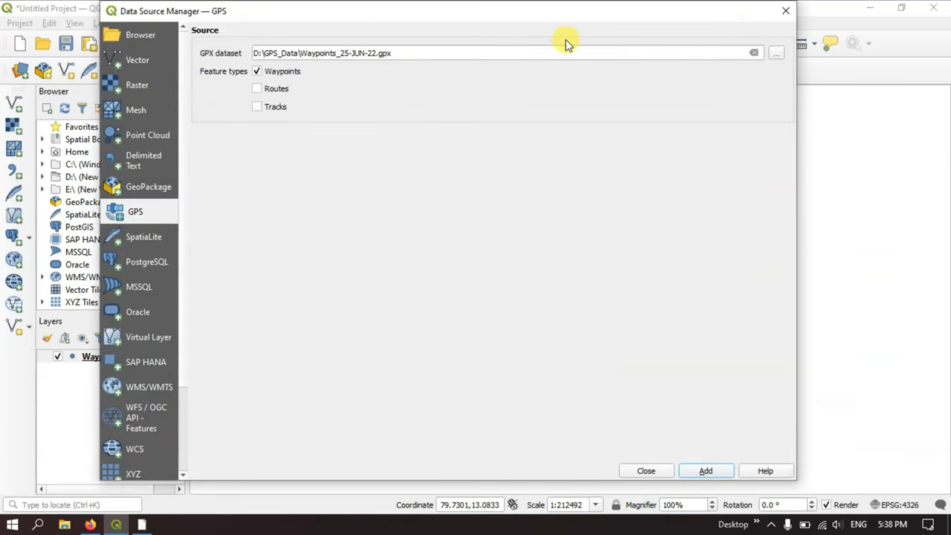
click(774, 52)
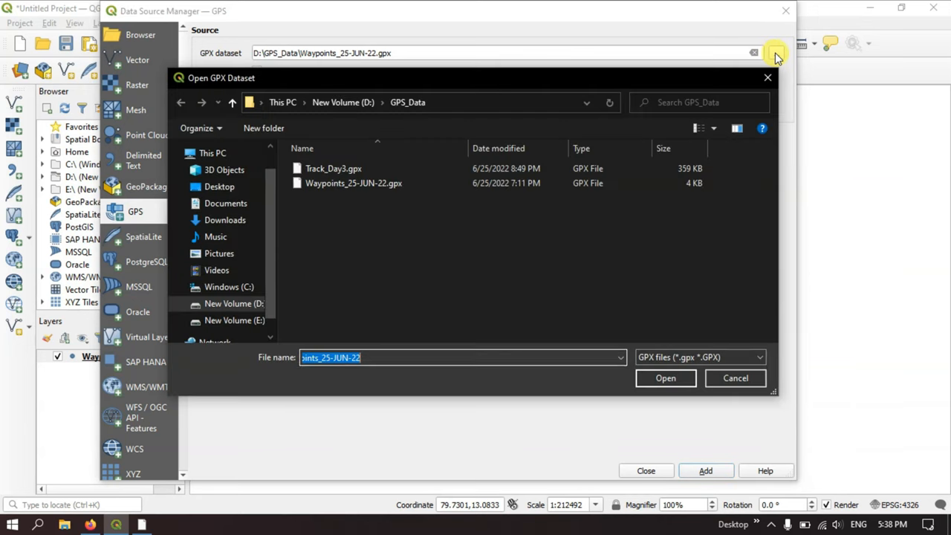
click(330, 167)
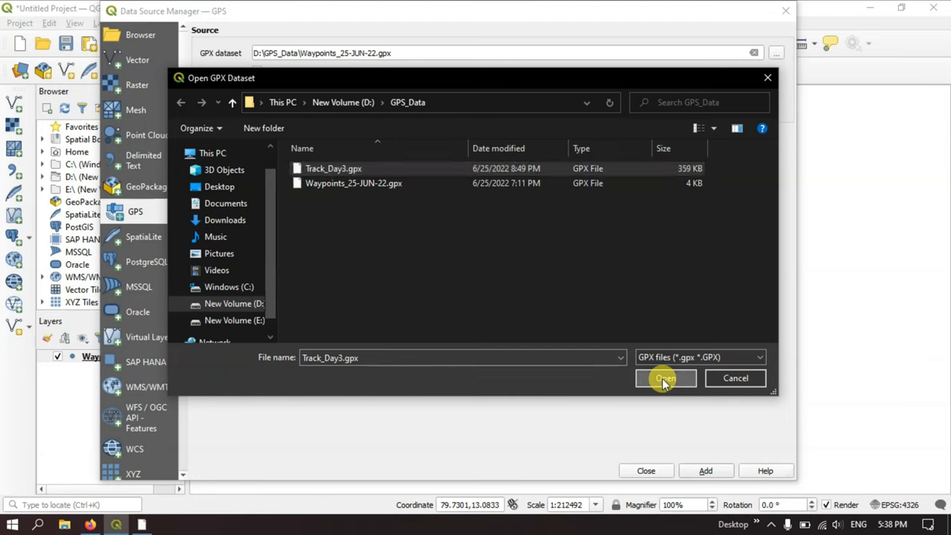
click(666, 379)
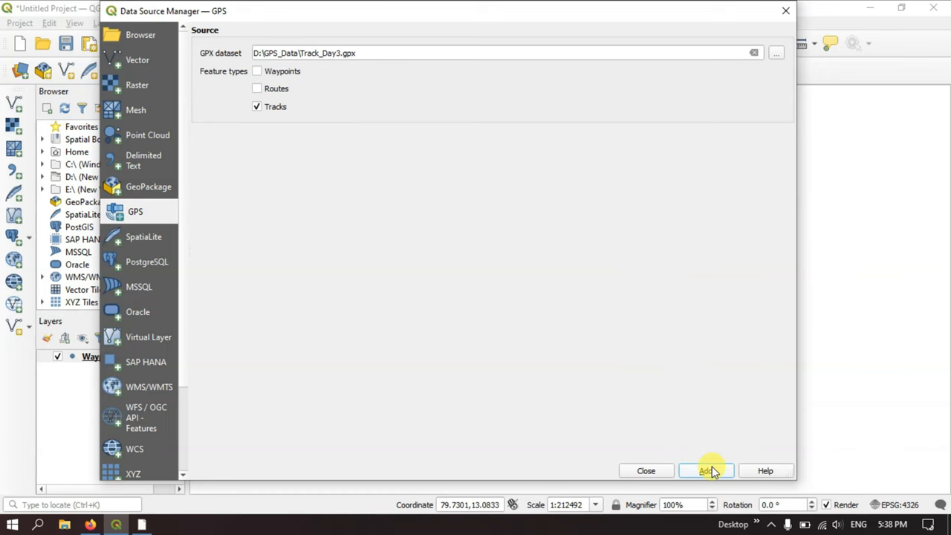
click(706, 470)
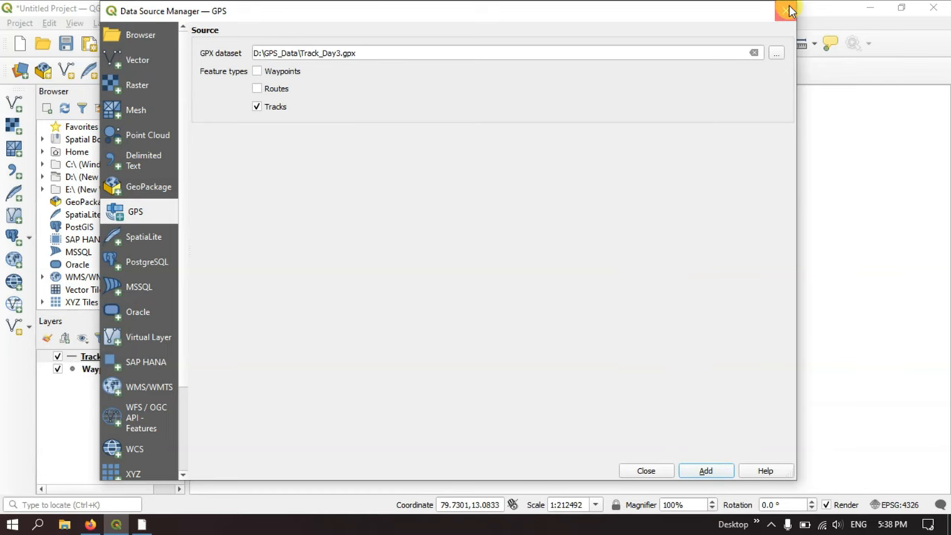
click(788, 9)
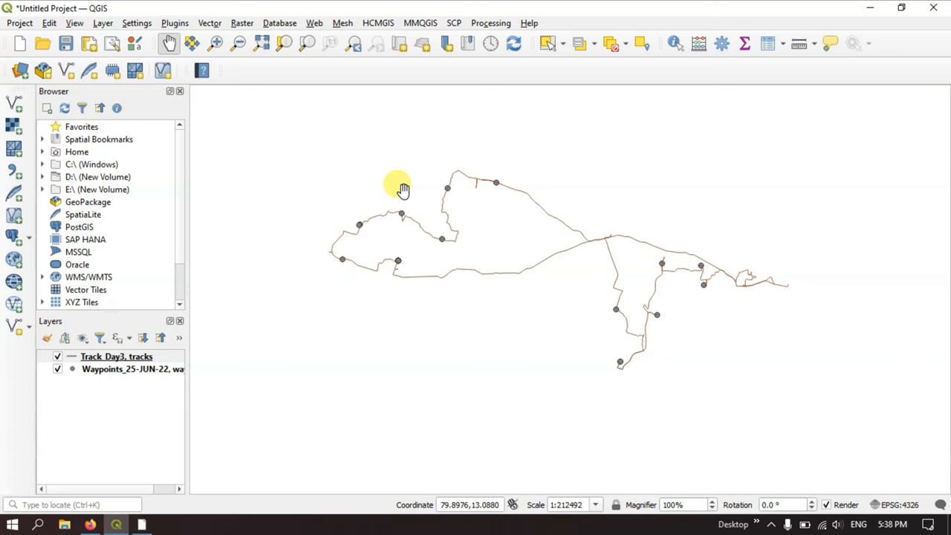
mouse_move(481, 199)
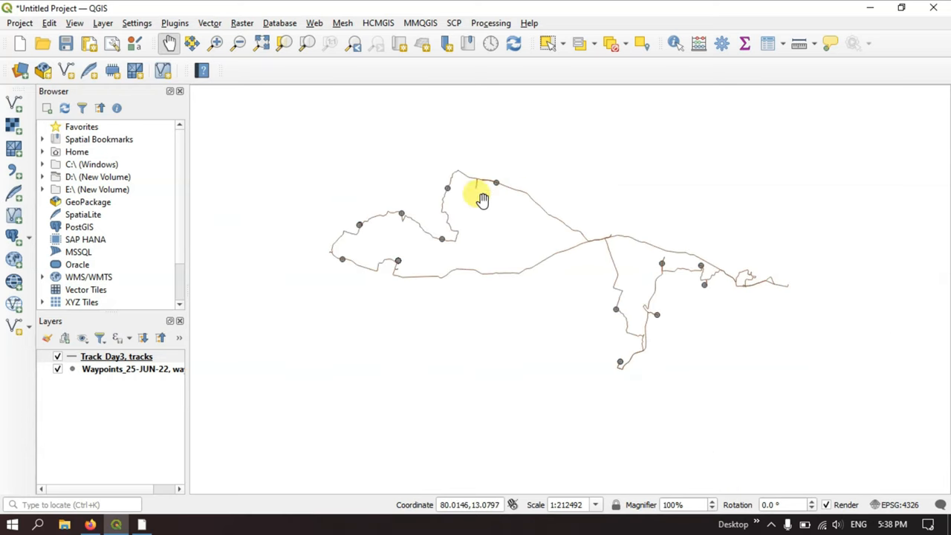
Step: Recentre the track on the map and widen the panels to show full layer names
drag(483, 201, 587, 197)
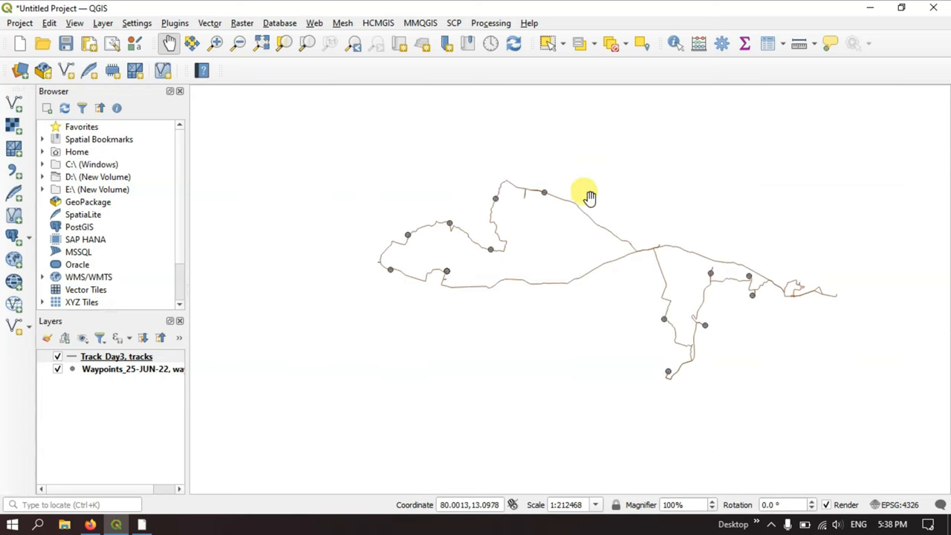
drag(588, 196, 523, 224)
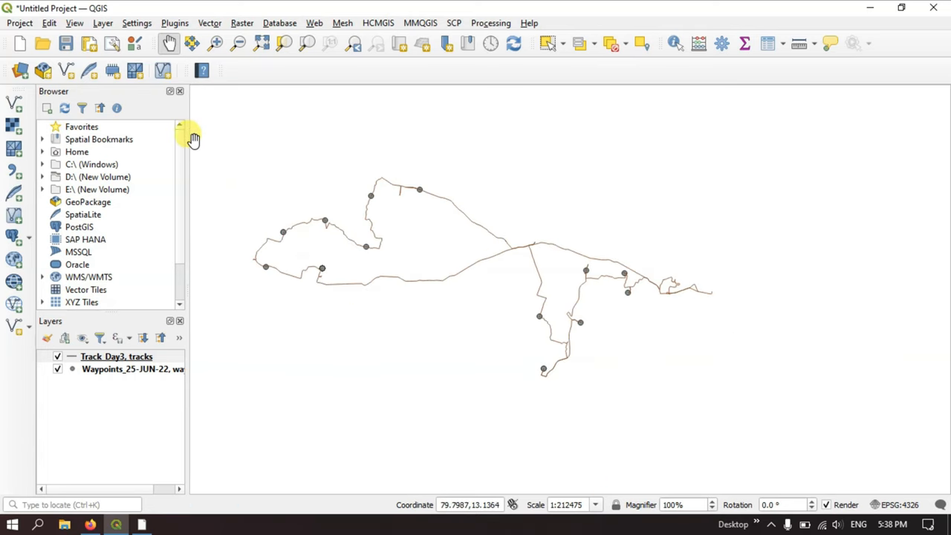
drag(185, 152, 234, 152)
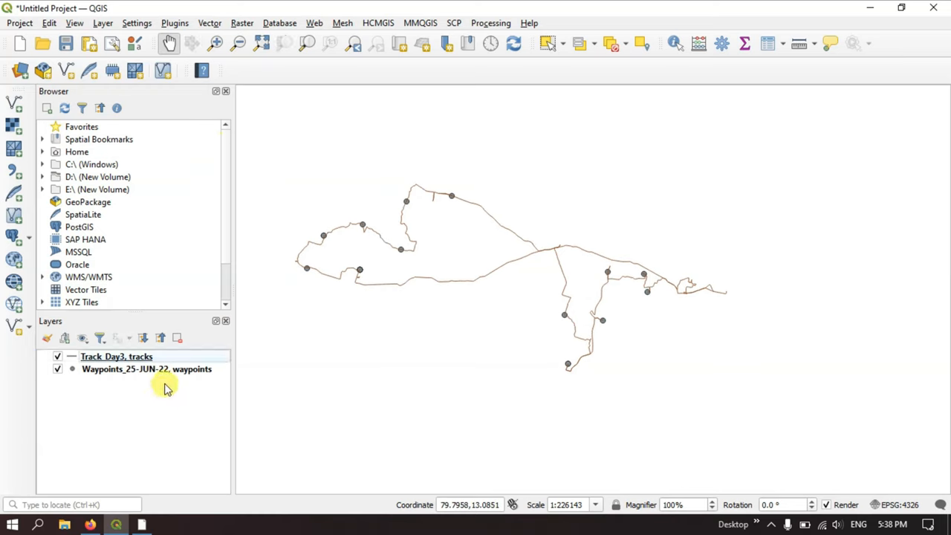
mouse_move(111, 375)
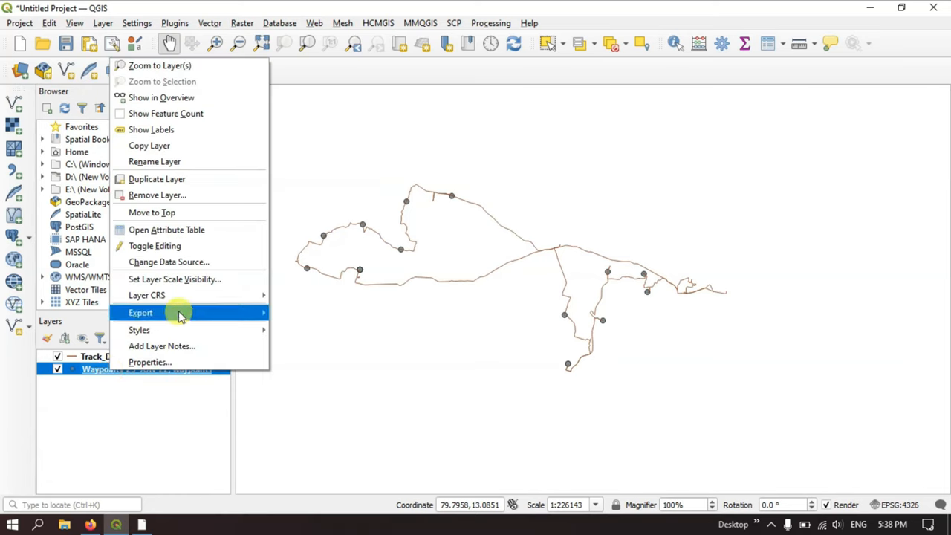
Step: Set up saving the waypoints as an ESRI Shapefile named Well_Locations in EPSG:4326 - WGS 84
click(140, 313)
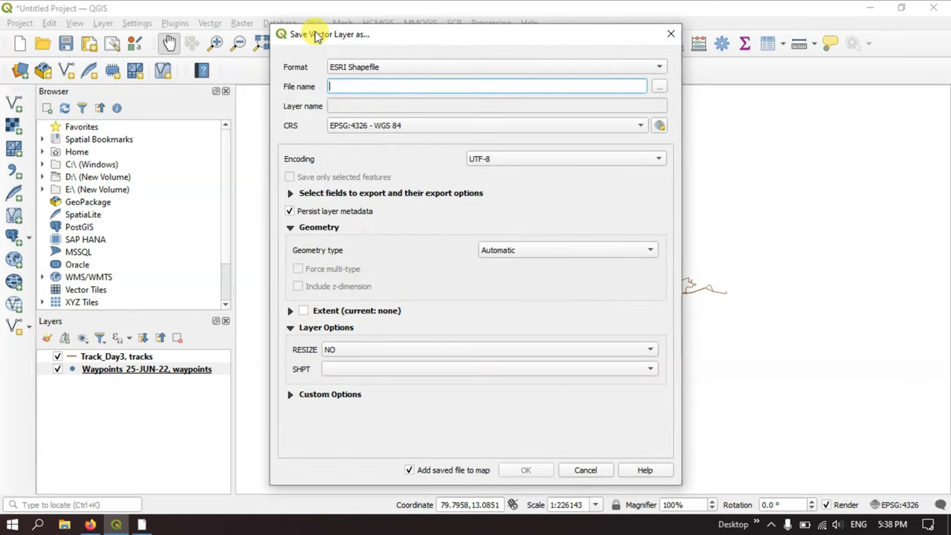
drag(320, 35, 414, 27)
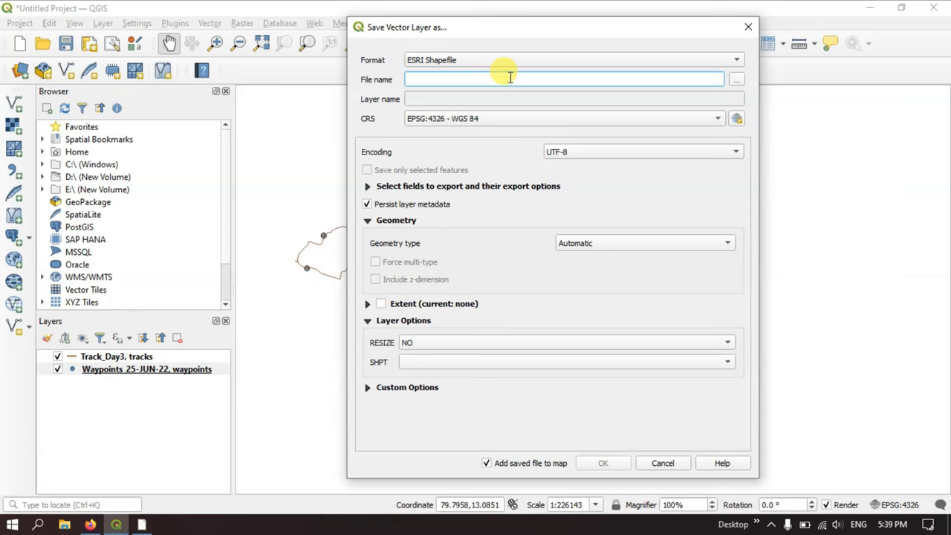
text(Well_Locations)
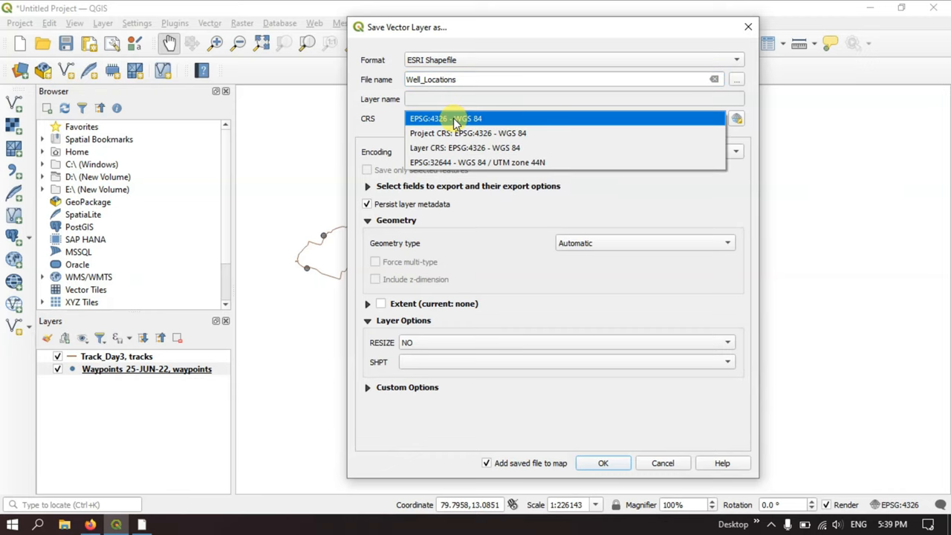
click(455, 119)
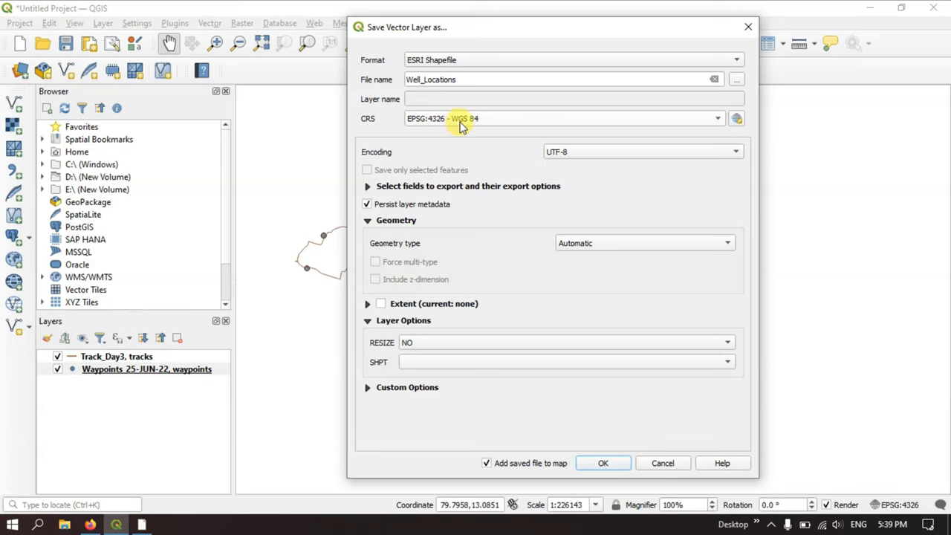
mouse_move(534, 236)
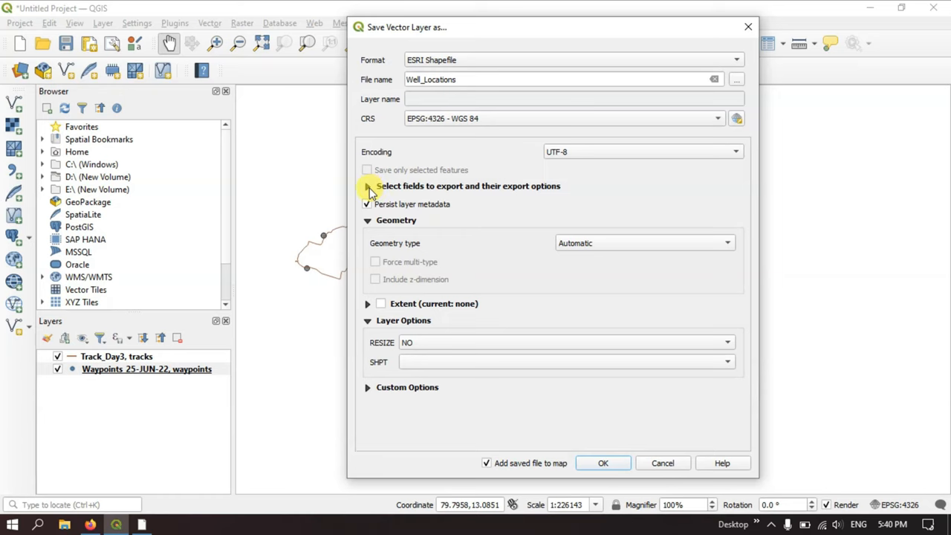
Step: Review the export fields and run the export, adding Well_Locations to the map
click(368, 186)
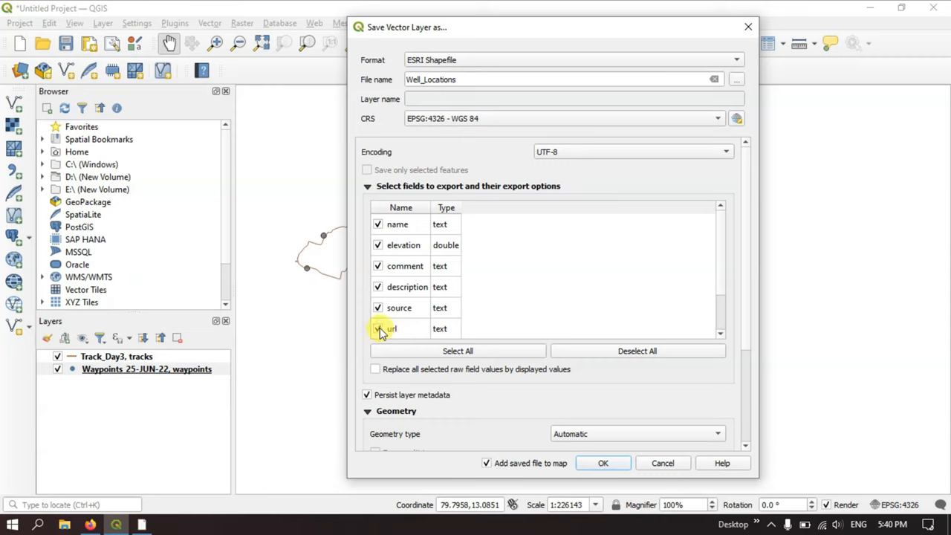
click(367, 186)
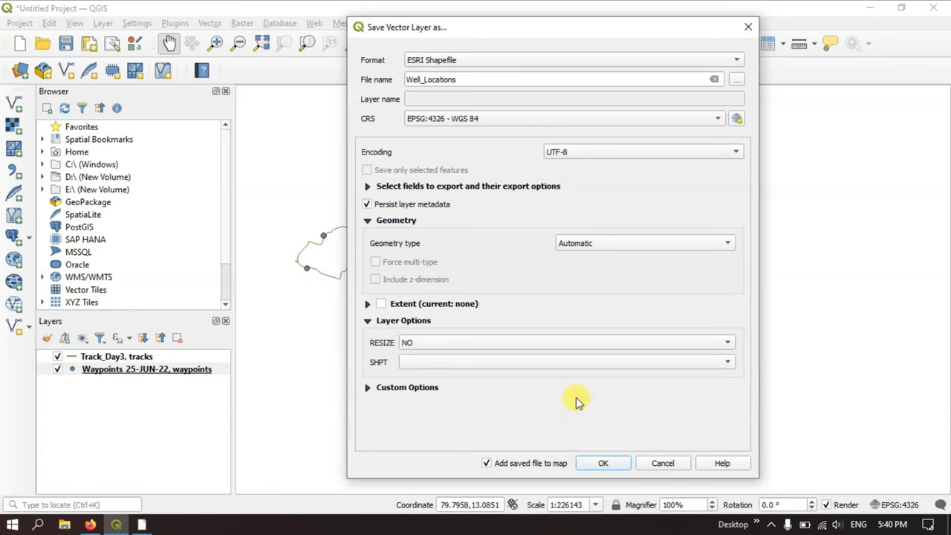
click(604, 464)
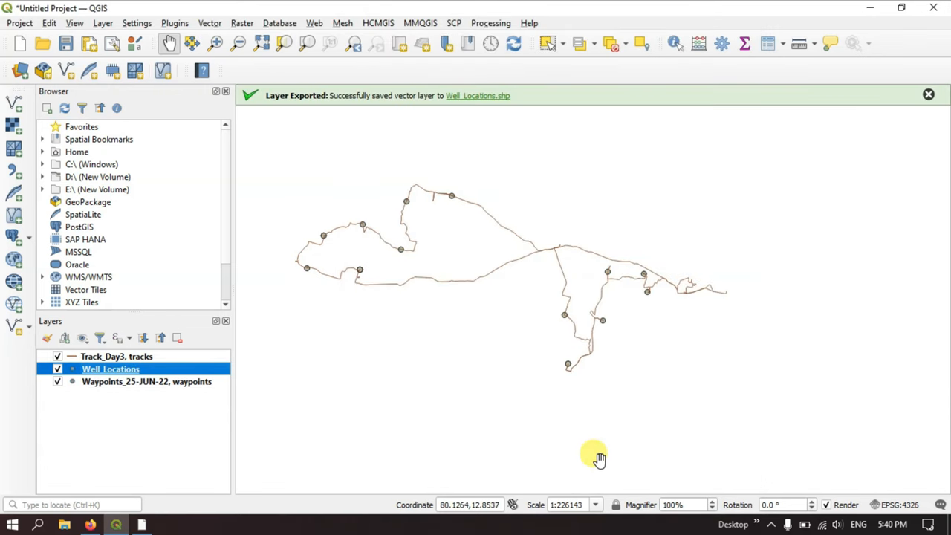
mouse_move(299, 103)
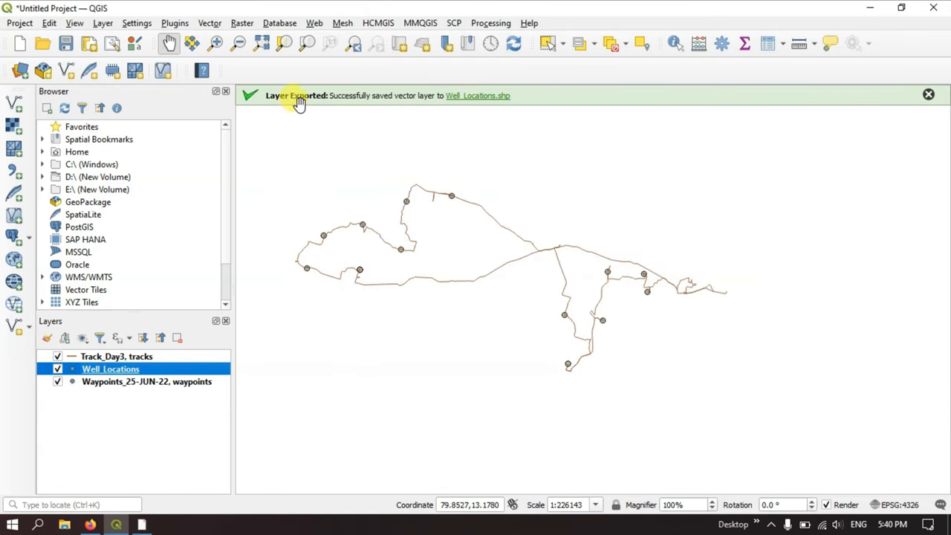
mouse_move(422, 105)
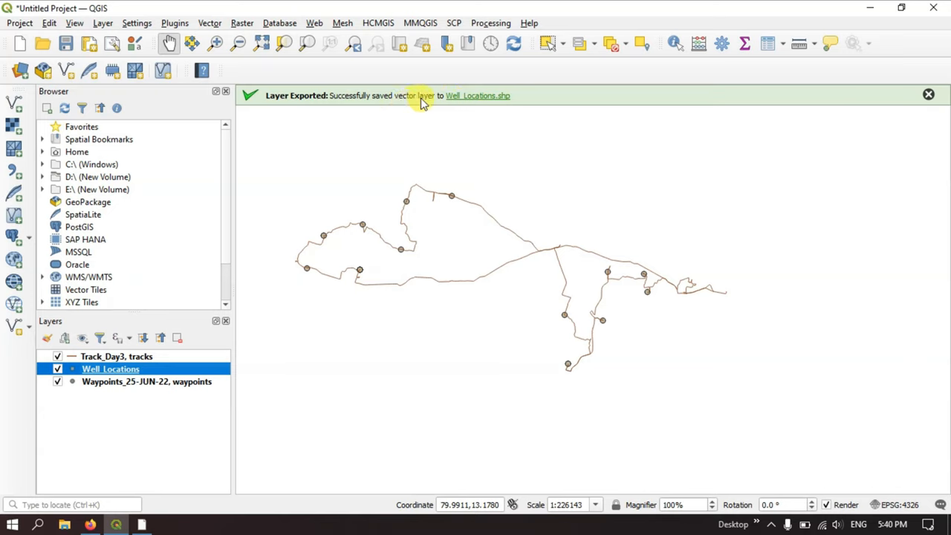
mouse_move(419, 128)
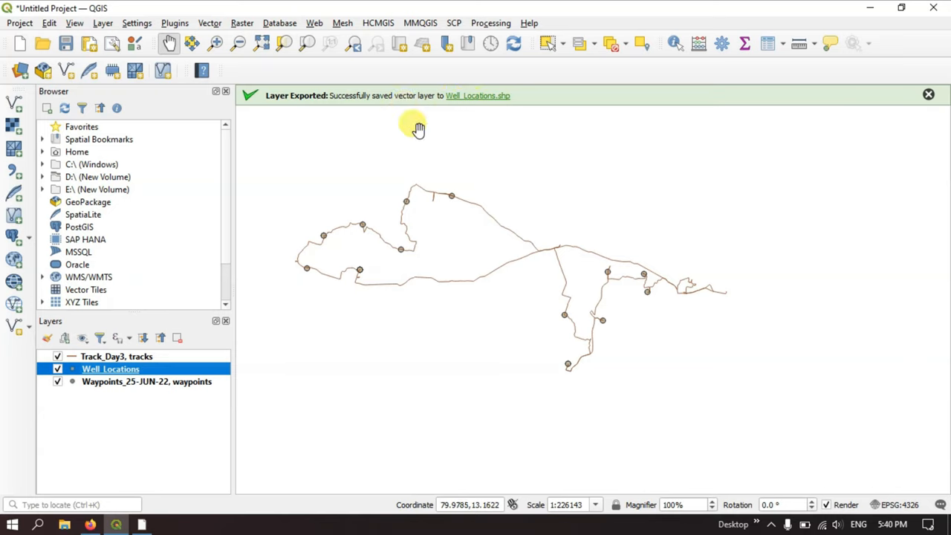
click(56, 357)
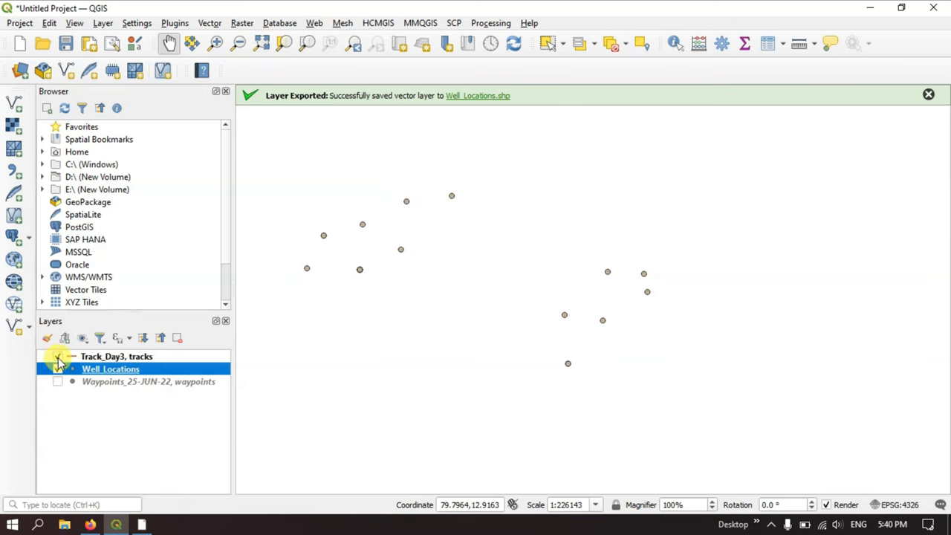
click(57, 357)
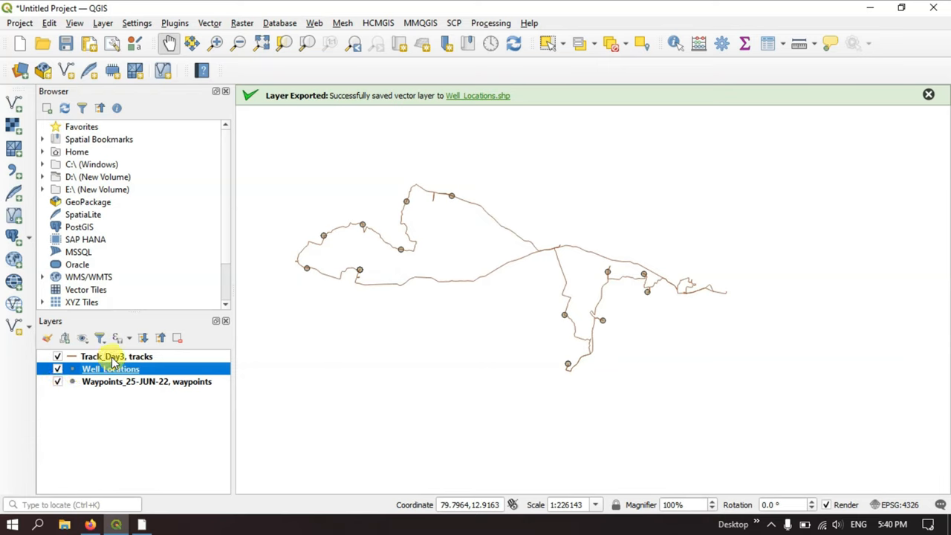
click(116, 356)
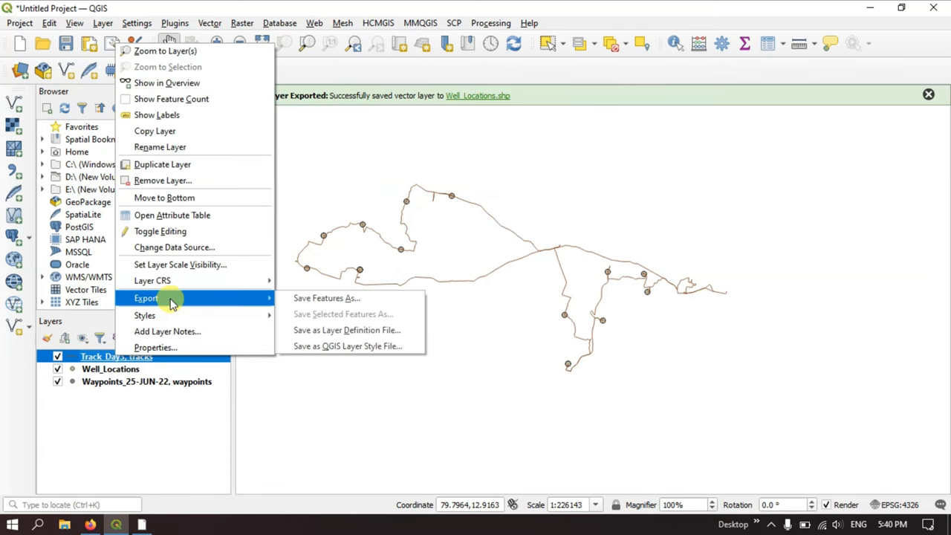
Step: Set up saving Track_Day3 as an ESRI Shapefile named Route and review its export fields
click(316, 304)
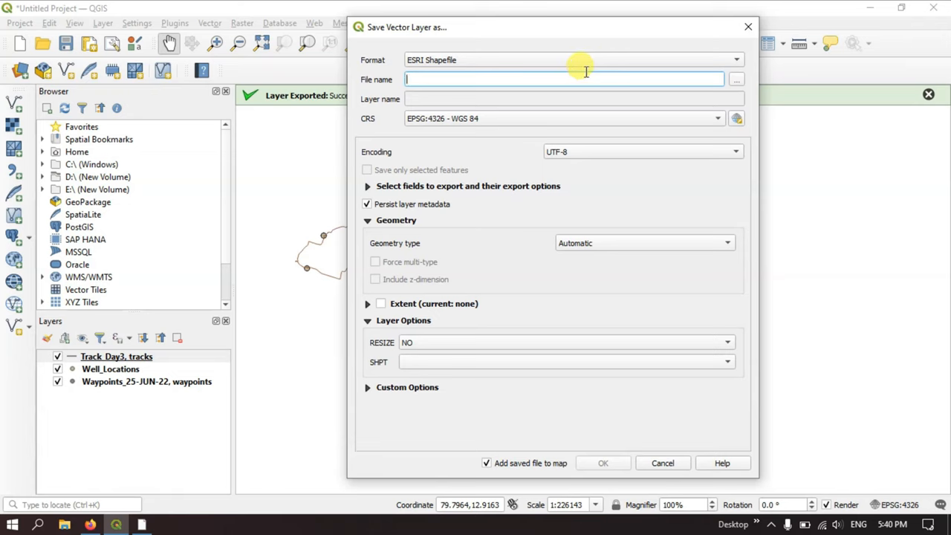
text(R)
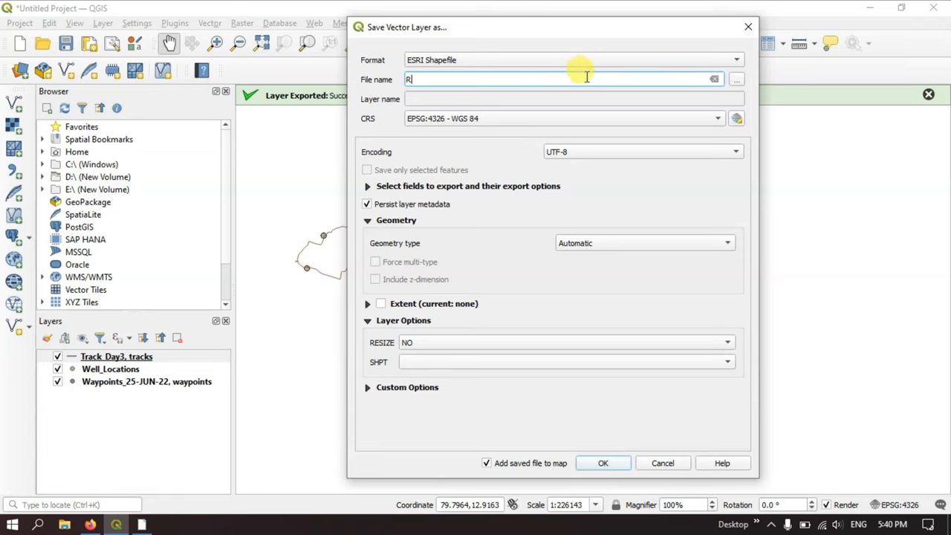
text(oute)
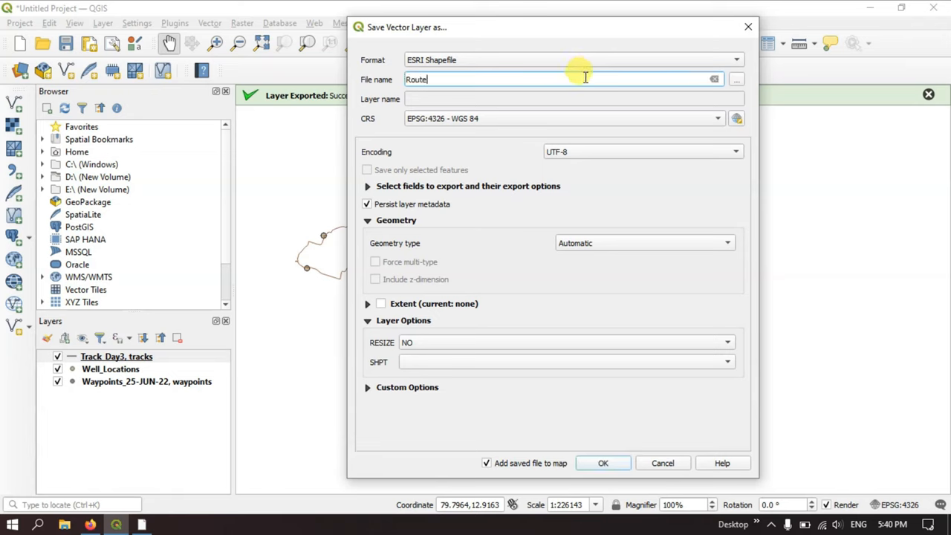
mouse_move(497, 128)
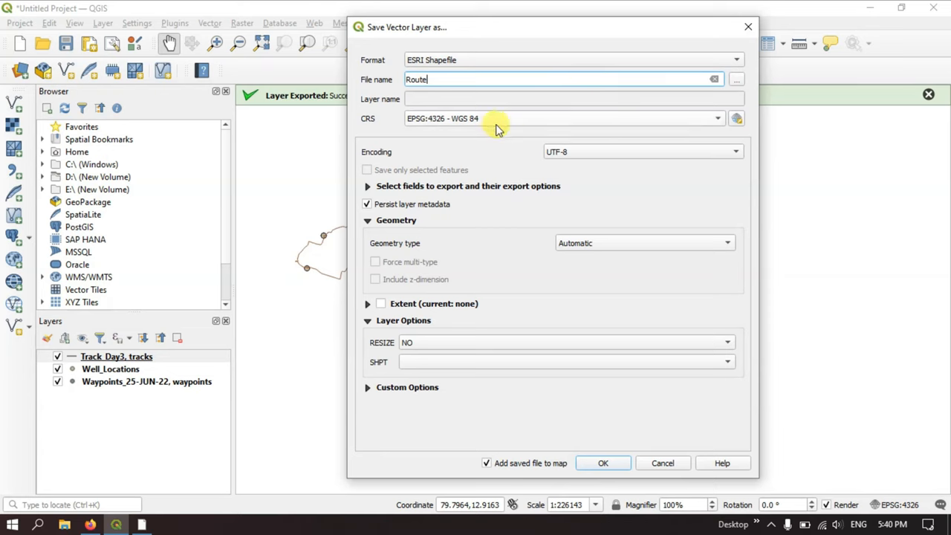
click(368, 185)
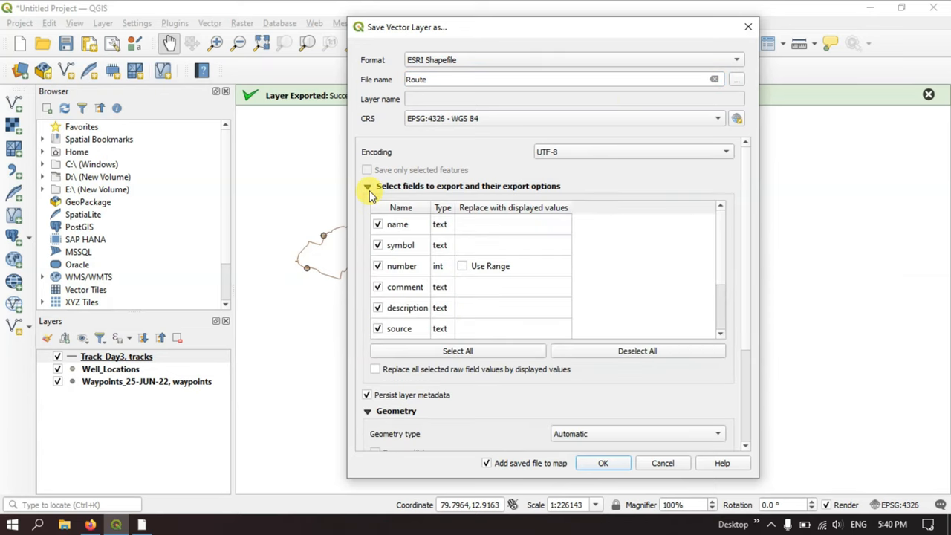
click(369, 185)
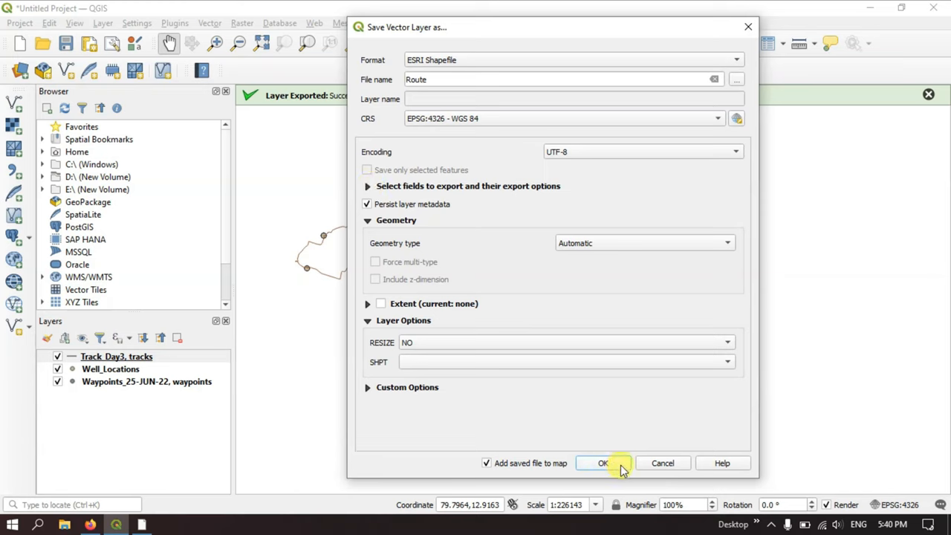
mouse_move(513, 92)
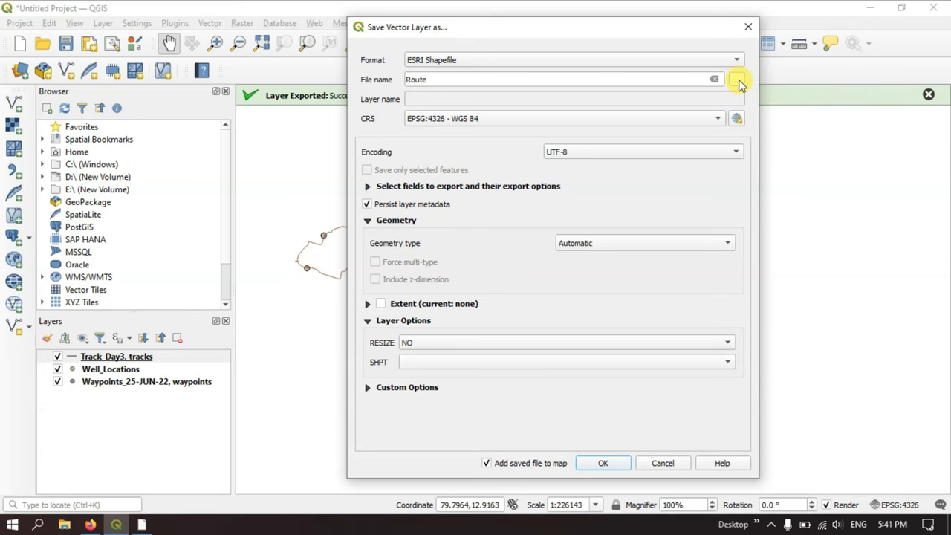
Step: Save Route in Documents and confirm the export, adding the Route shapefile to the map
click(741, 80)
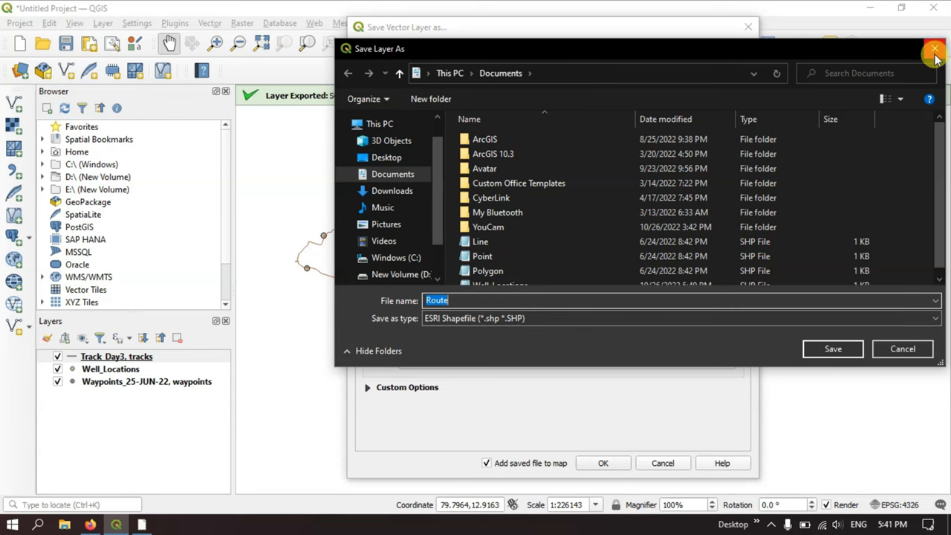
click(935, 51)
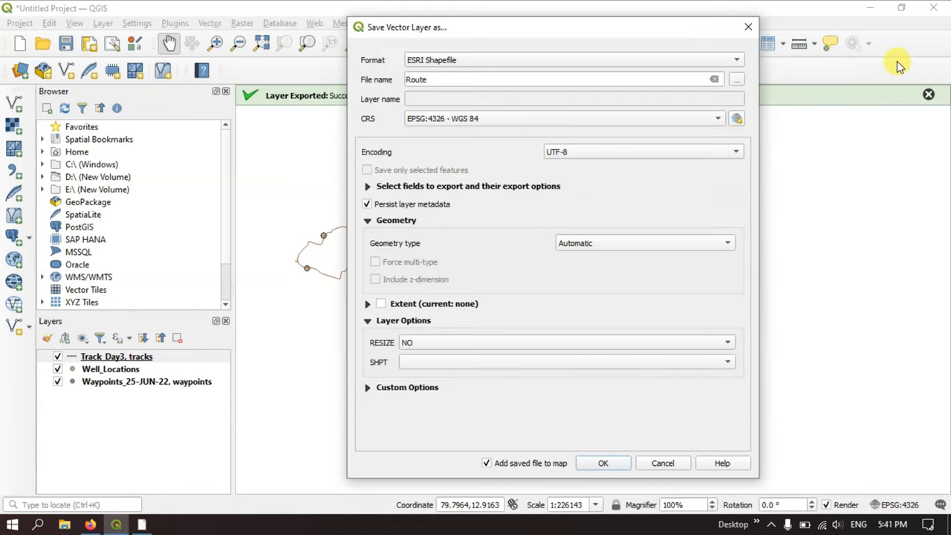
mouse_move(737, 78)
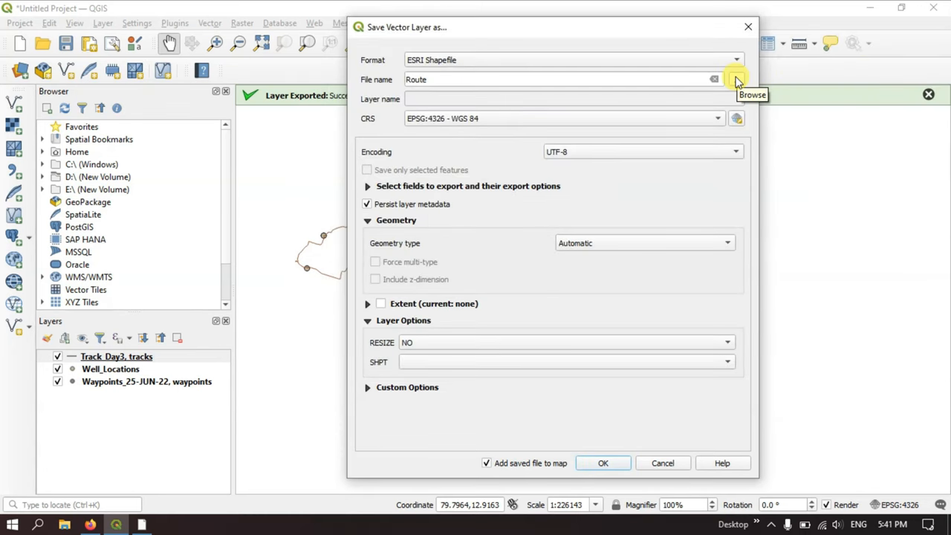
click(737, 80)
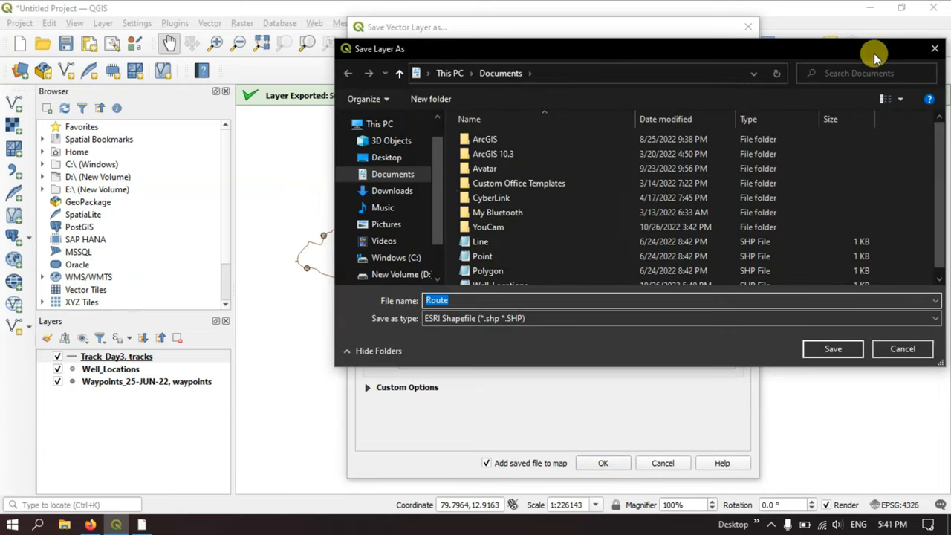
mouse_move(833, 348)
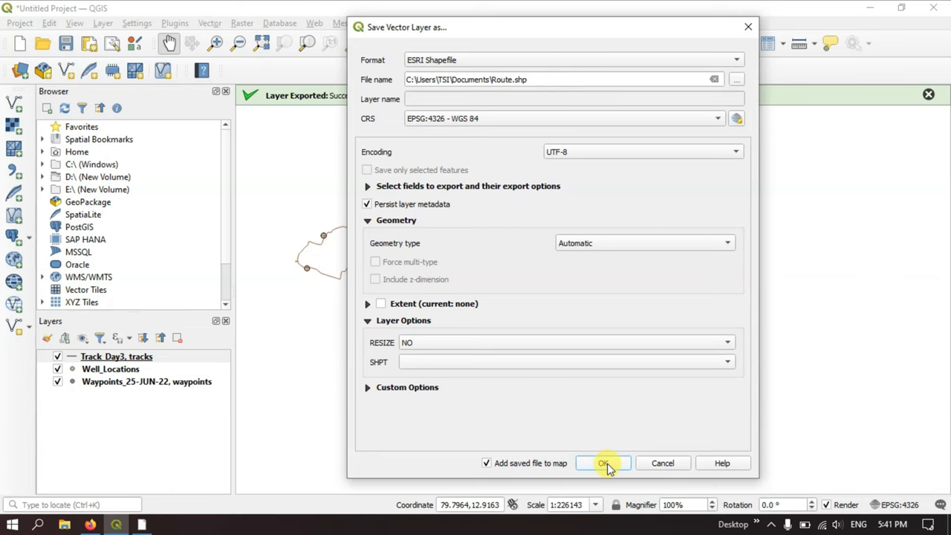
click(606, 464)
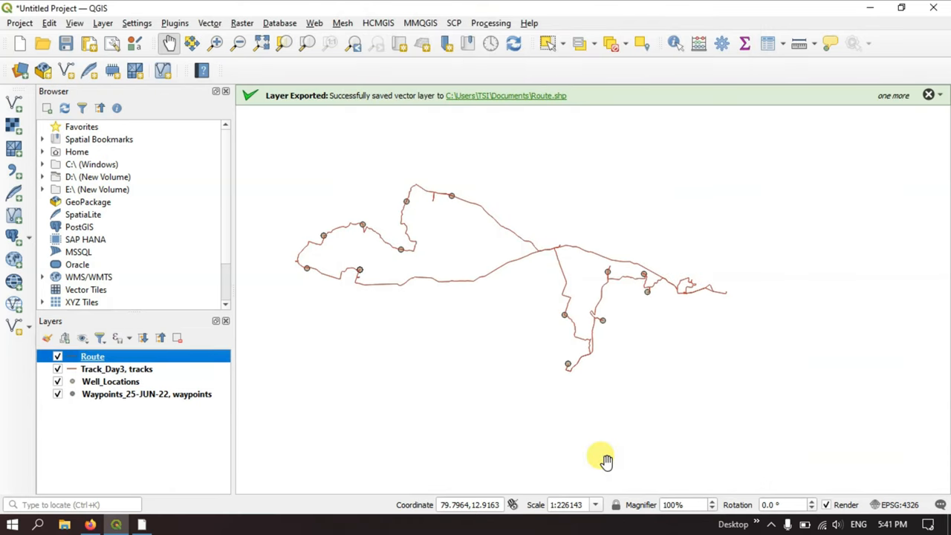
mouse_move(316, 102)
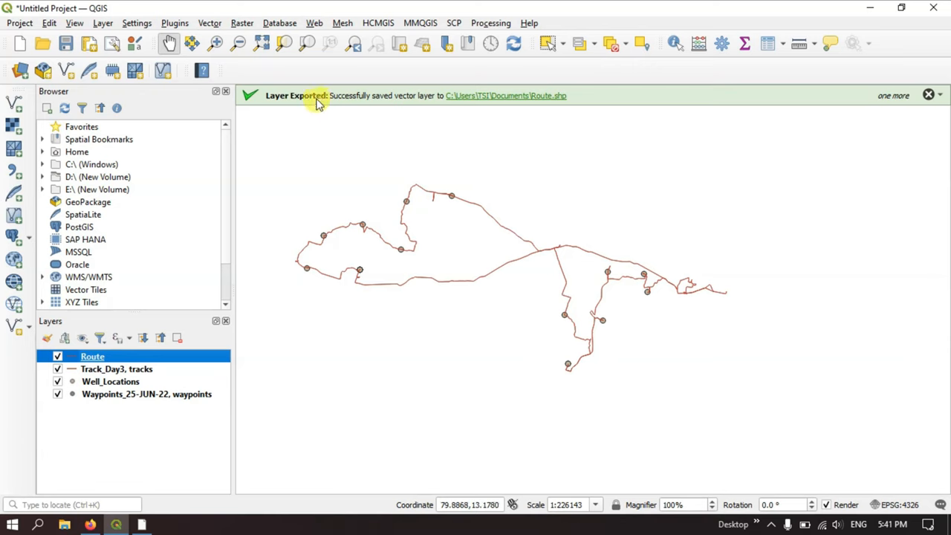
mouse_move(457, 104)
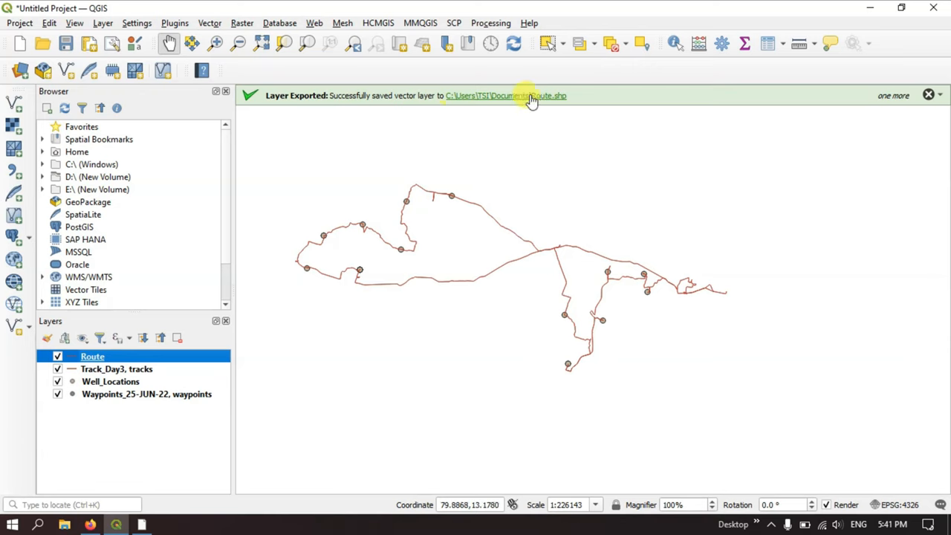
mouse_move(572, 98)
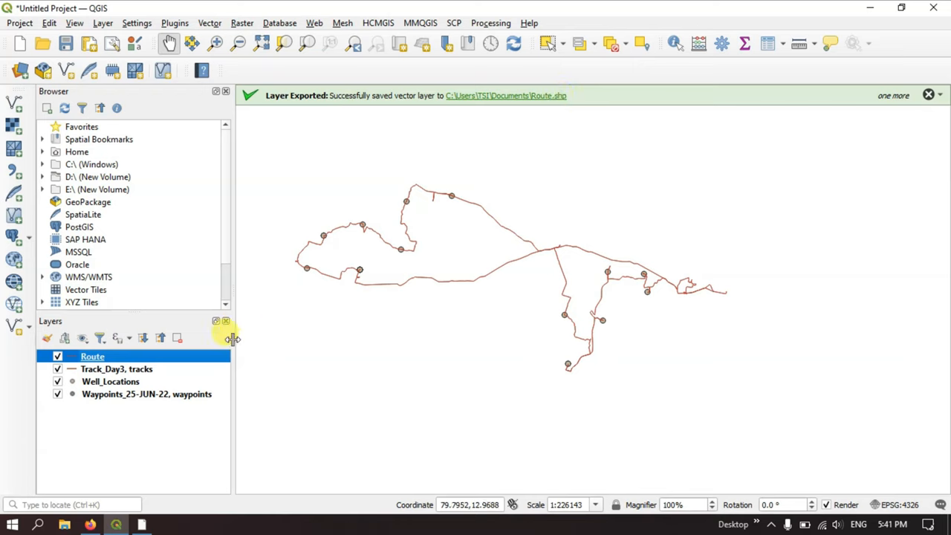
mouse_move(455, 279)
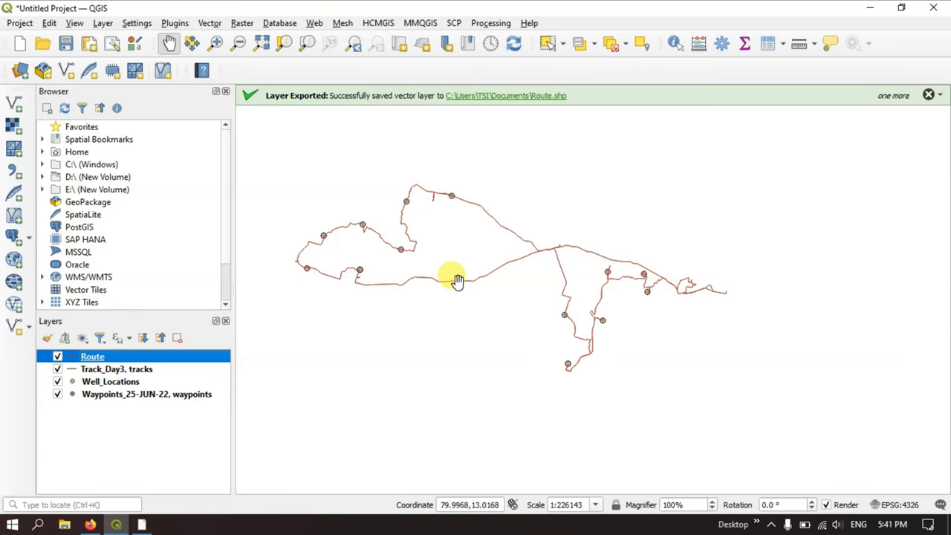